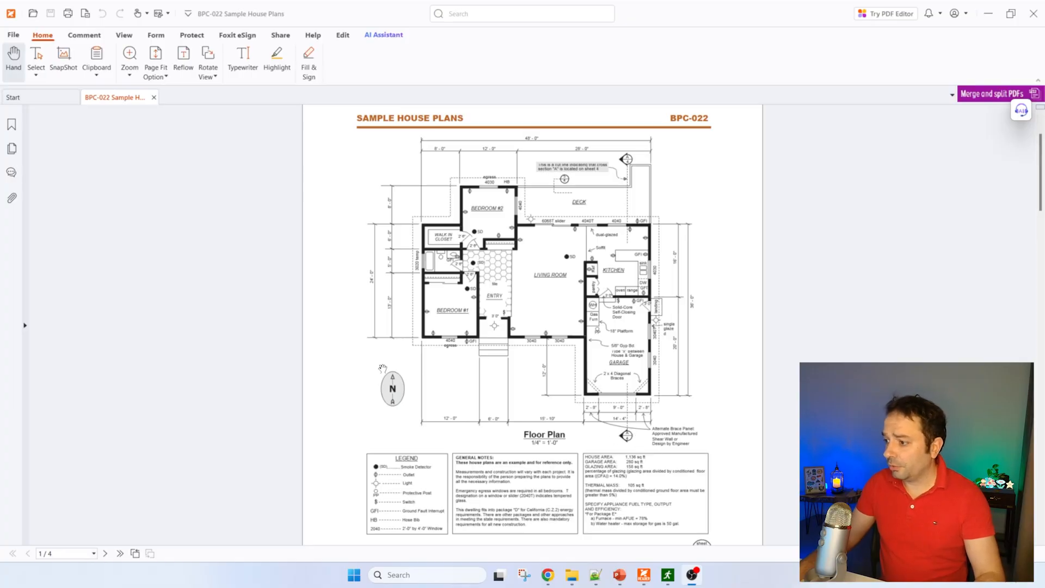
mouse_move(840, 356)
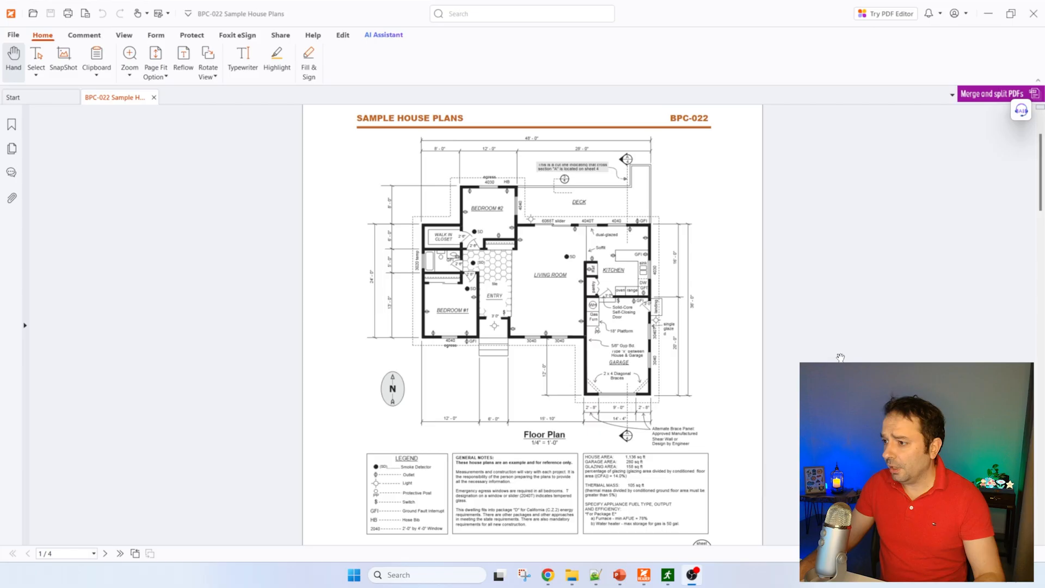
Return to the 'pdf to bim' Google results in Chrome and open the AmpliFy result
scroll(down, 3)
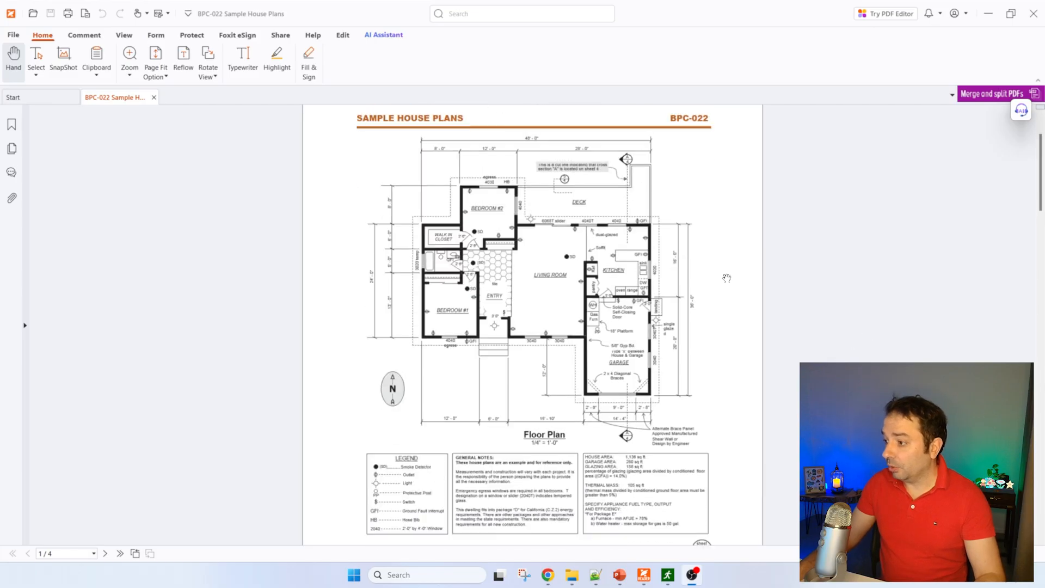
mouse_move(749, 244)
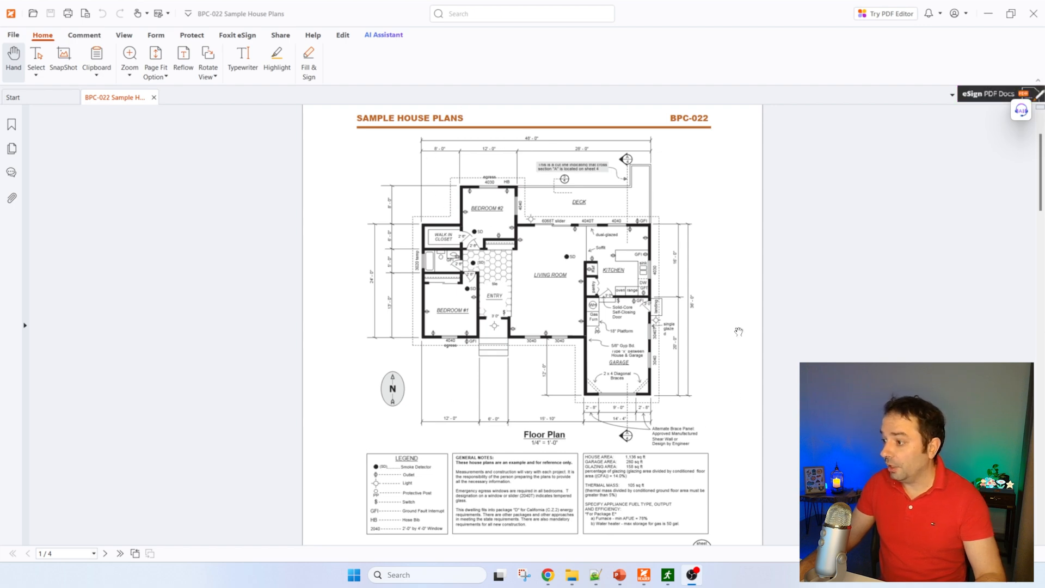
mouse_move(694, 237)
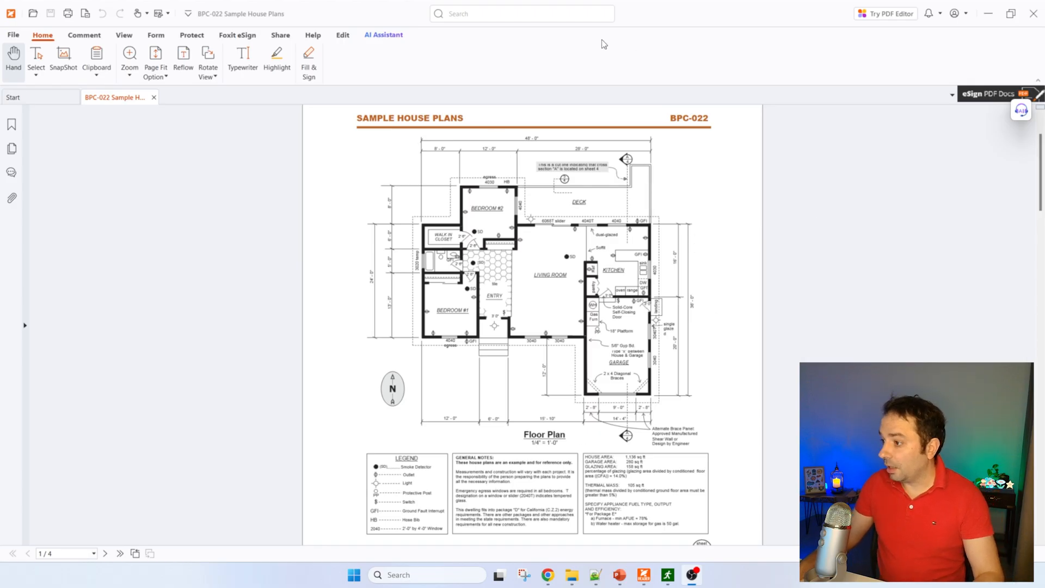
mouse_move(708, 408)
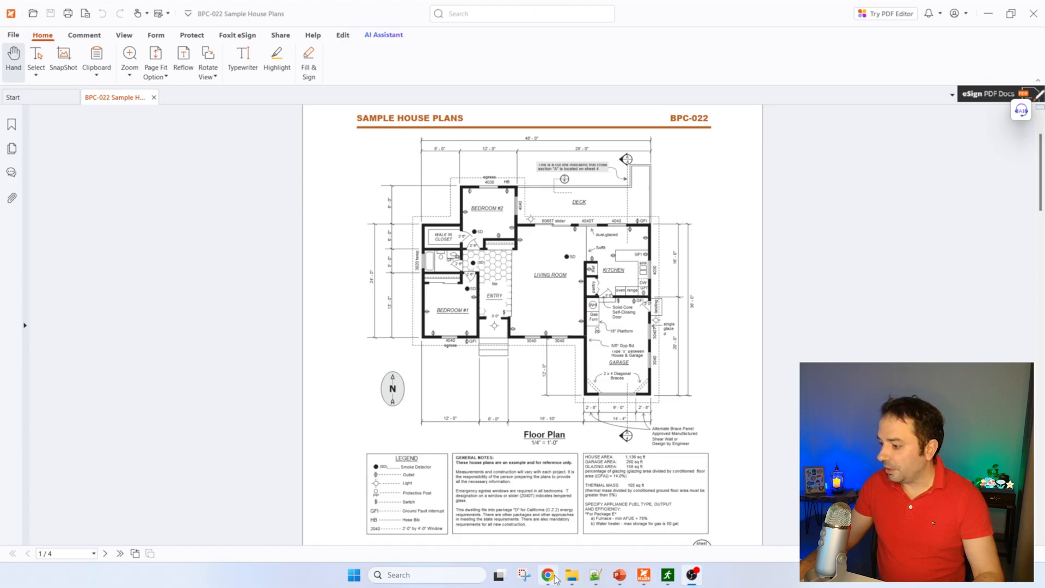
click(547, 575)
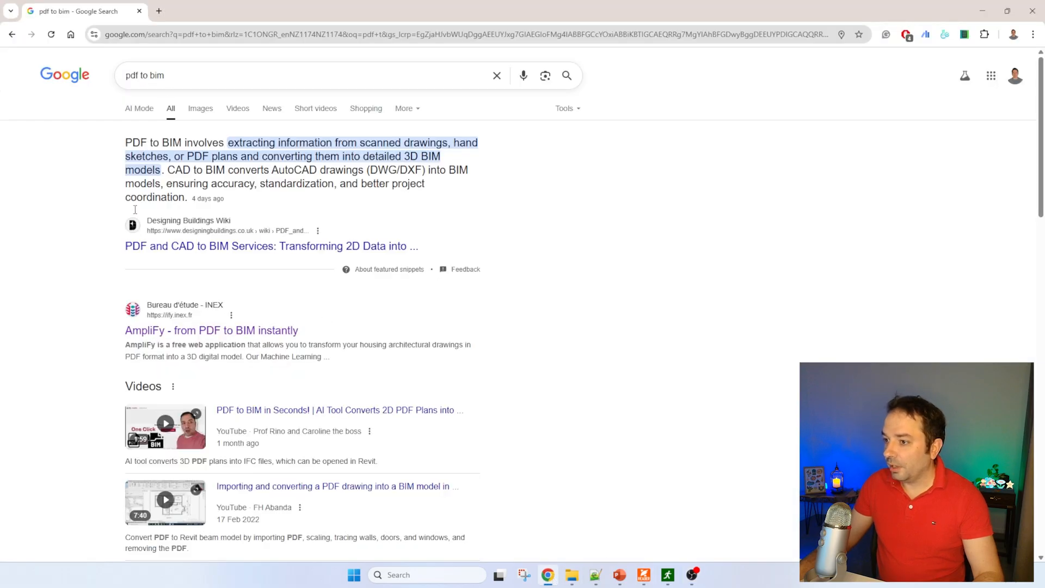
mouse_move(184, 340)
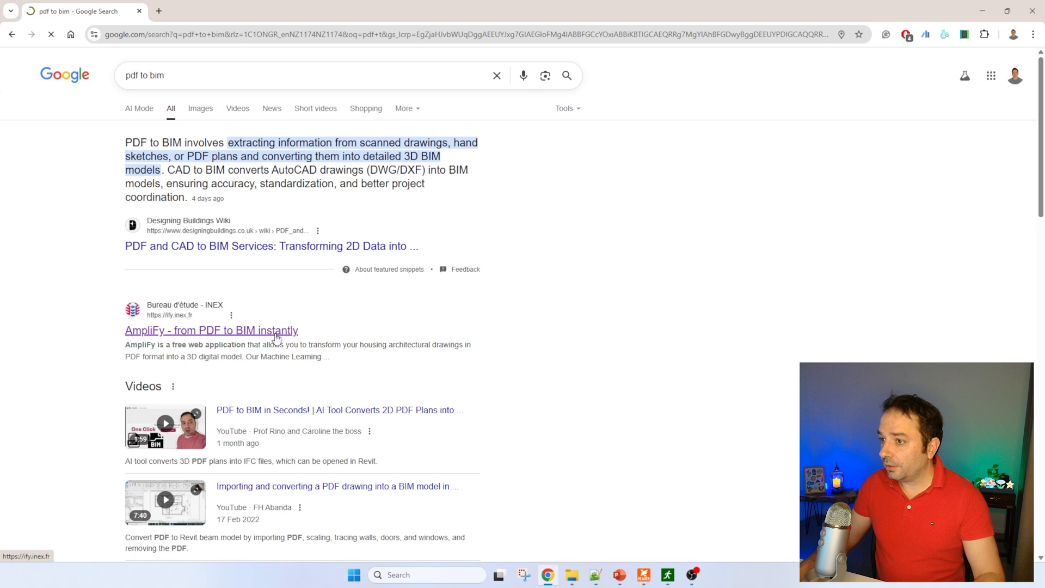
click(209, 331)
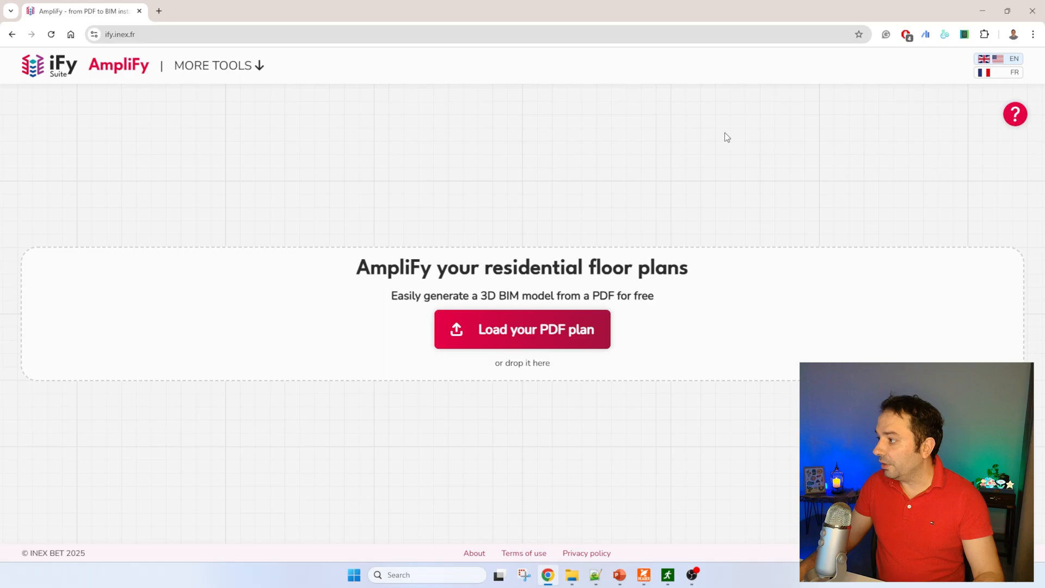
mouse_move(570, 325)
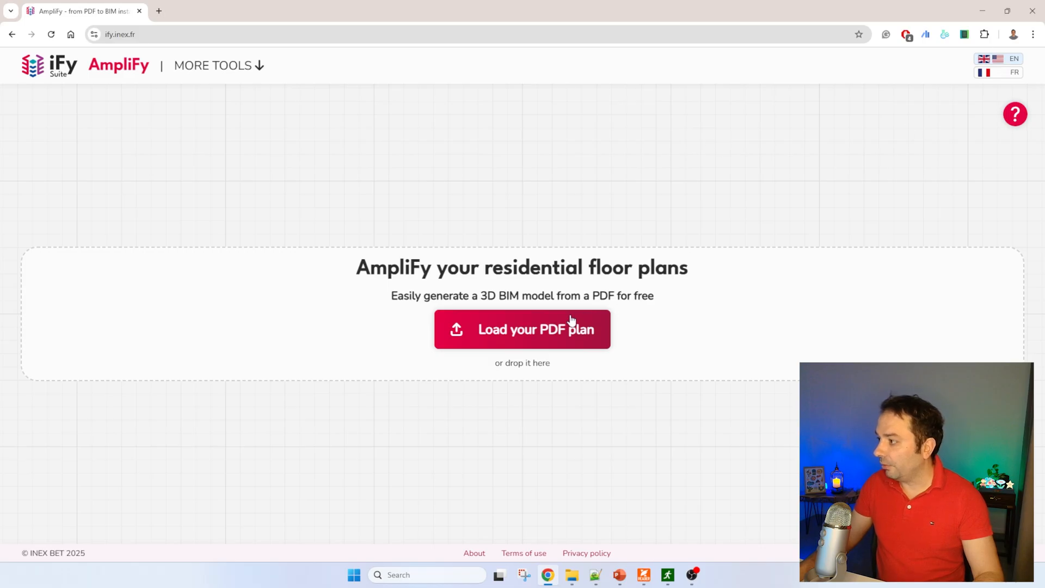
mouse_move(452, 214)
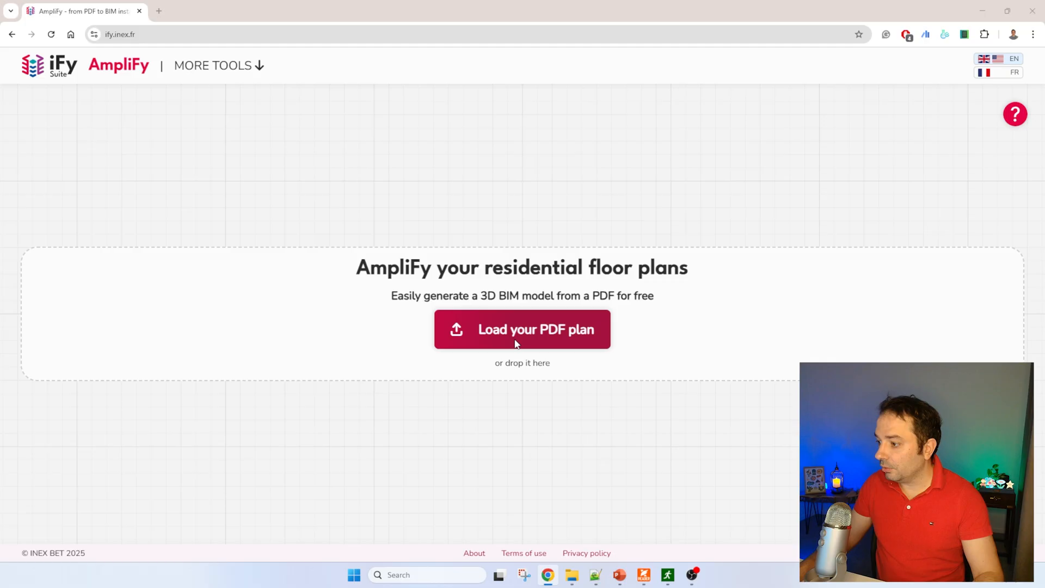
Upload BPC-022-Sample-House-Plans.pdf to AmpliFy and confirm page 1
click(521, 329)
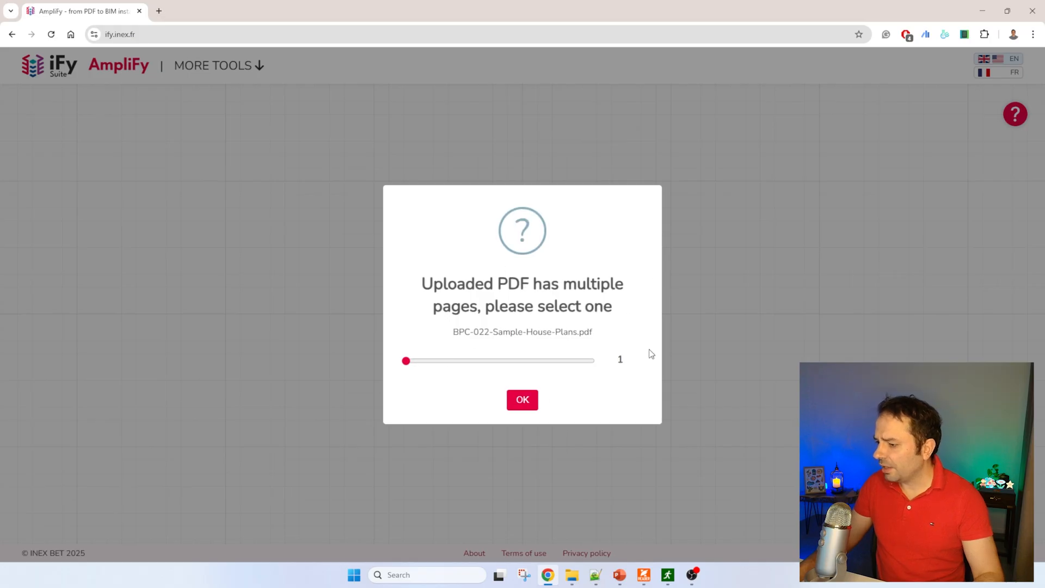
mouse_move(501, 422)
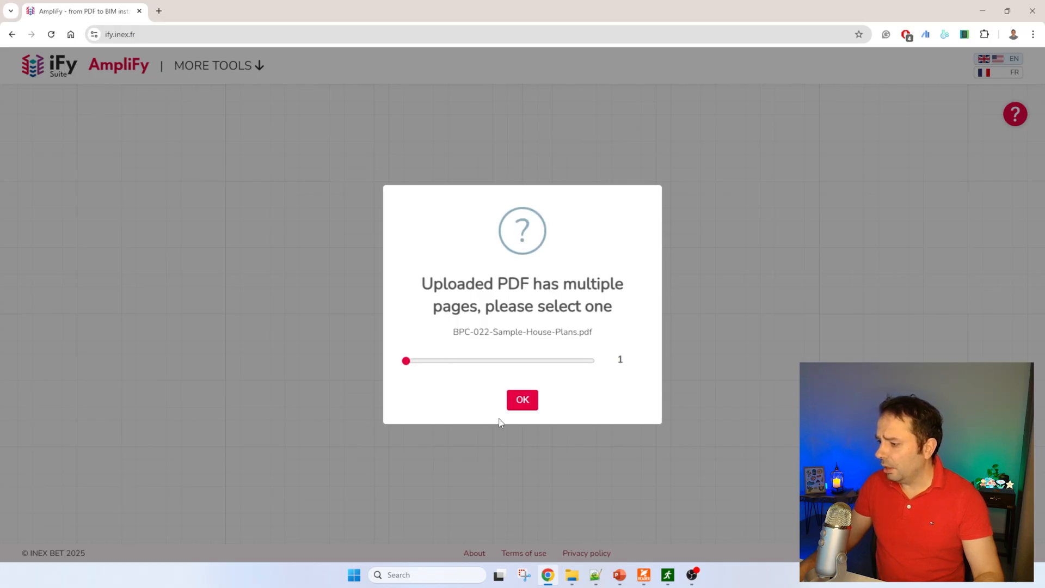
click(522, 400)
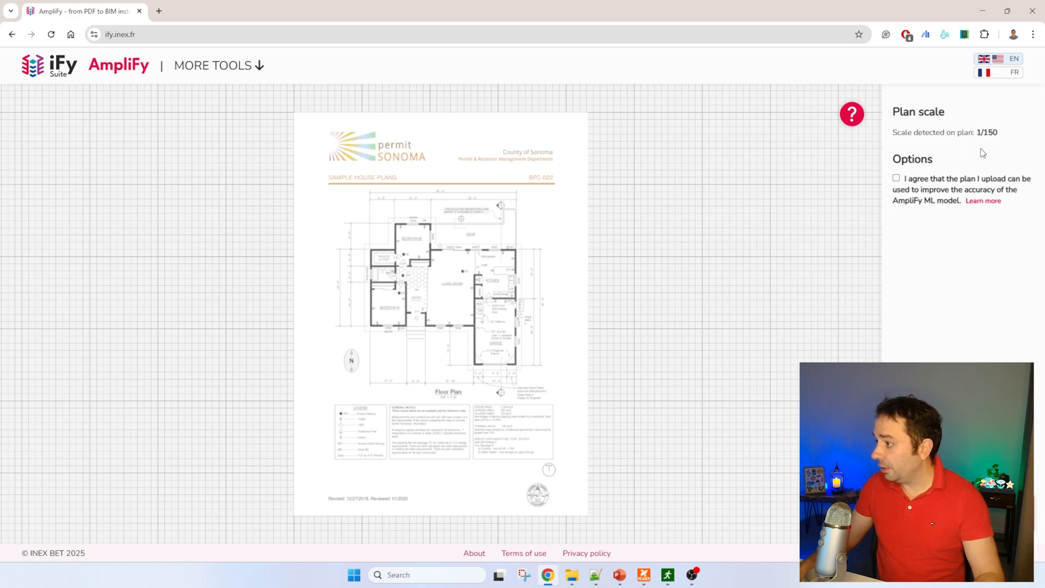
mouse_move(1015, 140)
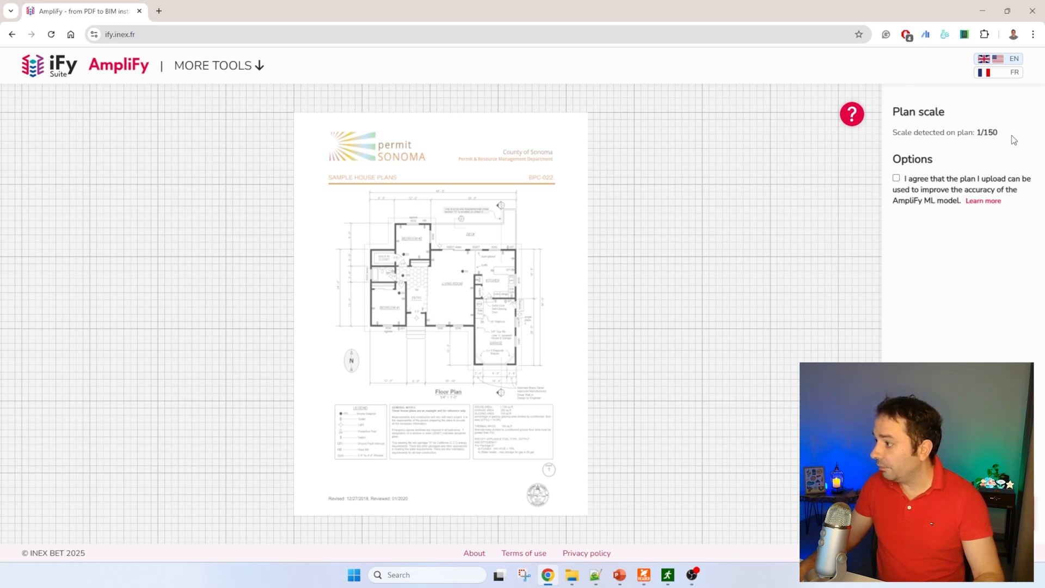
mouse_move(992, 145)
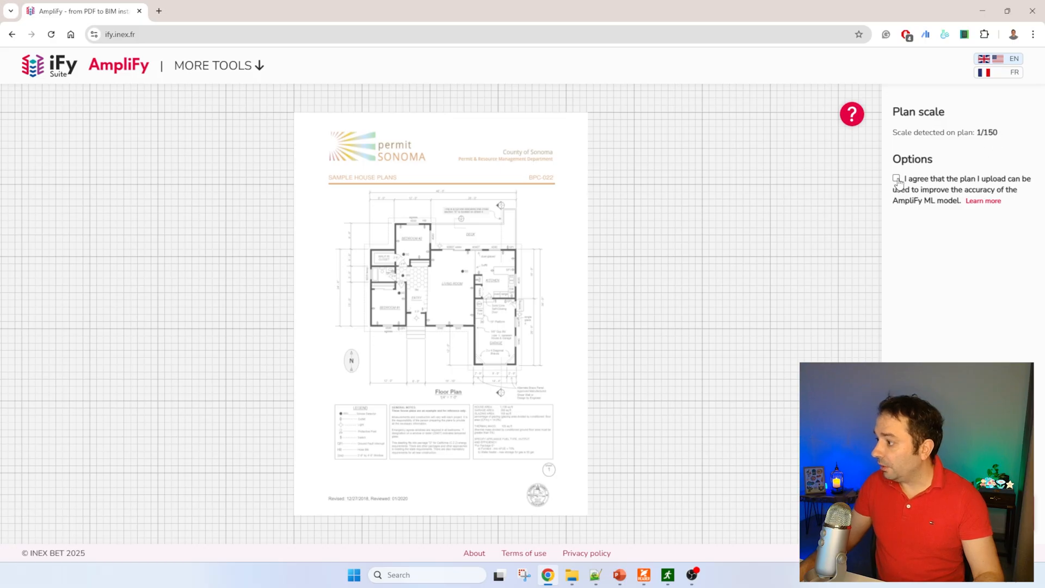
Tick the agreement checkbox to generate the house model, then orbit to view it from several corners
click(896, 178)
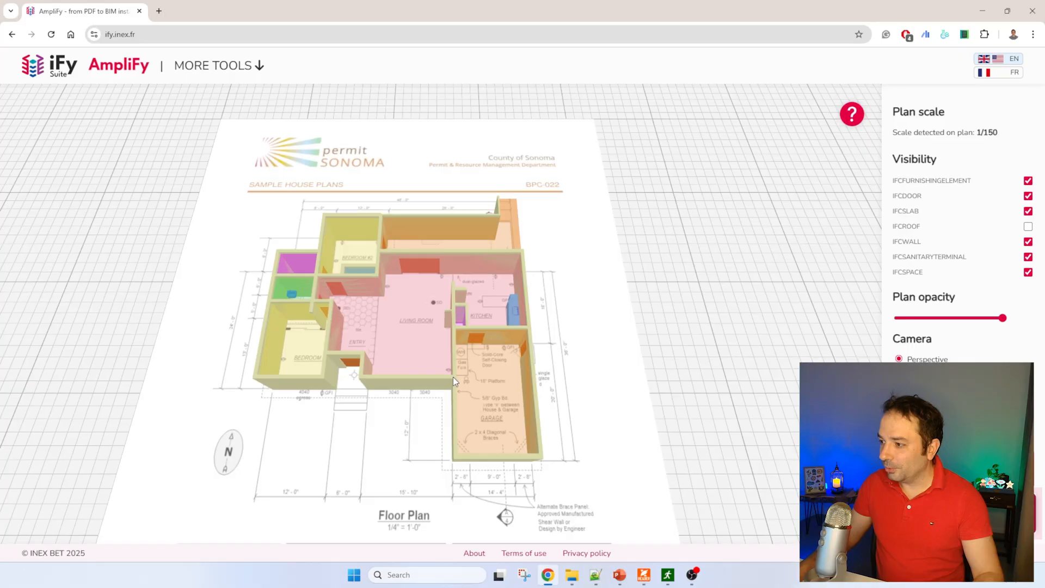
drag(453, 381, 513, 324)
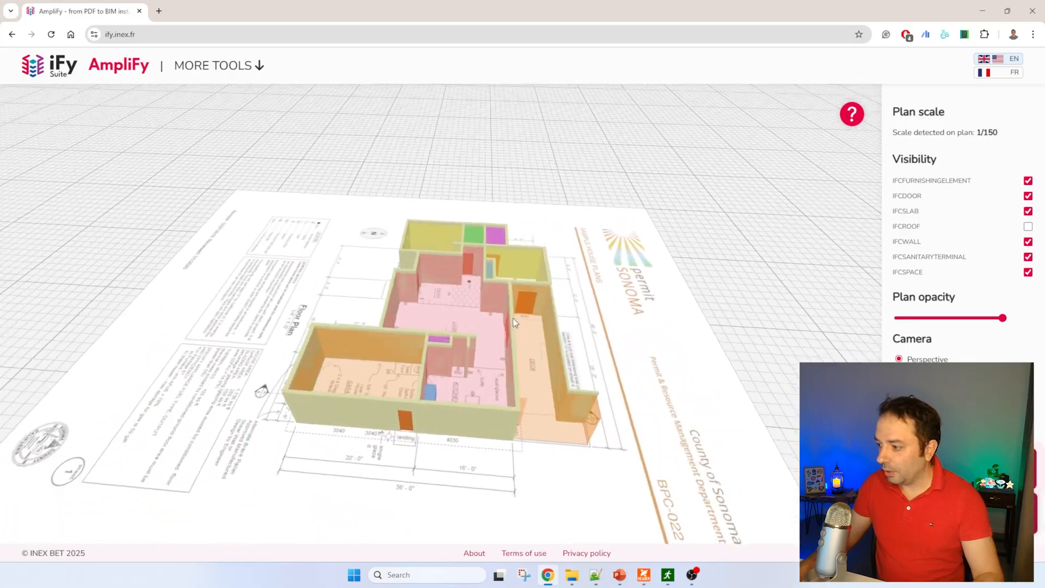
drag(514, 323, 306, 285)
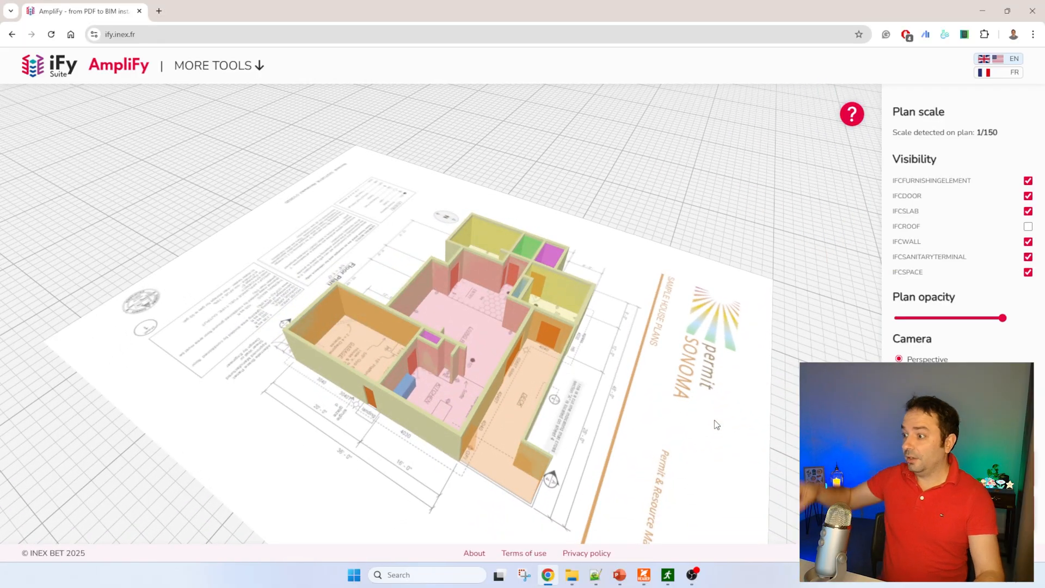
drag(716, 424, 615, 433)
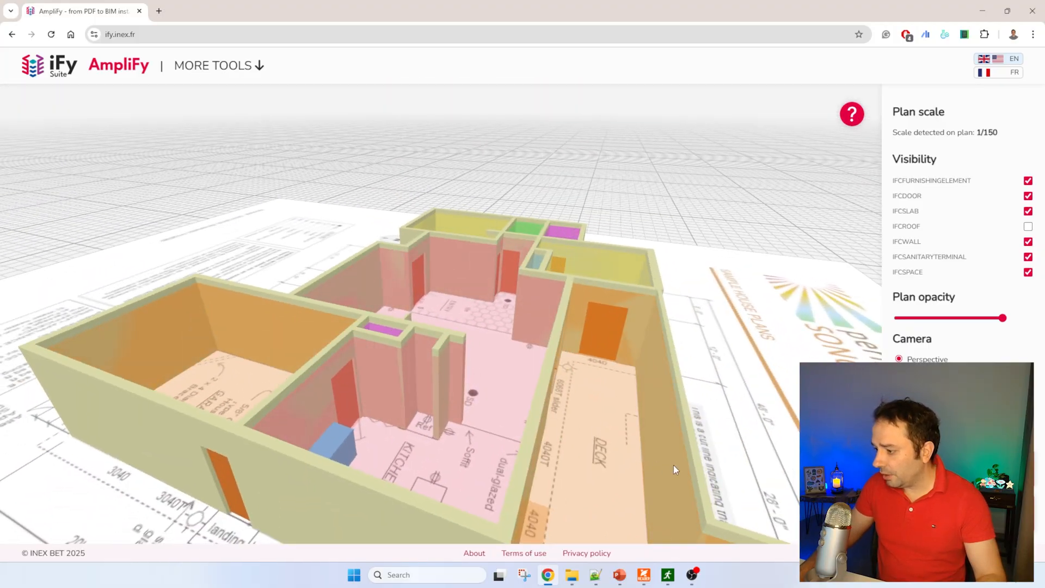
drag(673, 469, 451, 381)
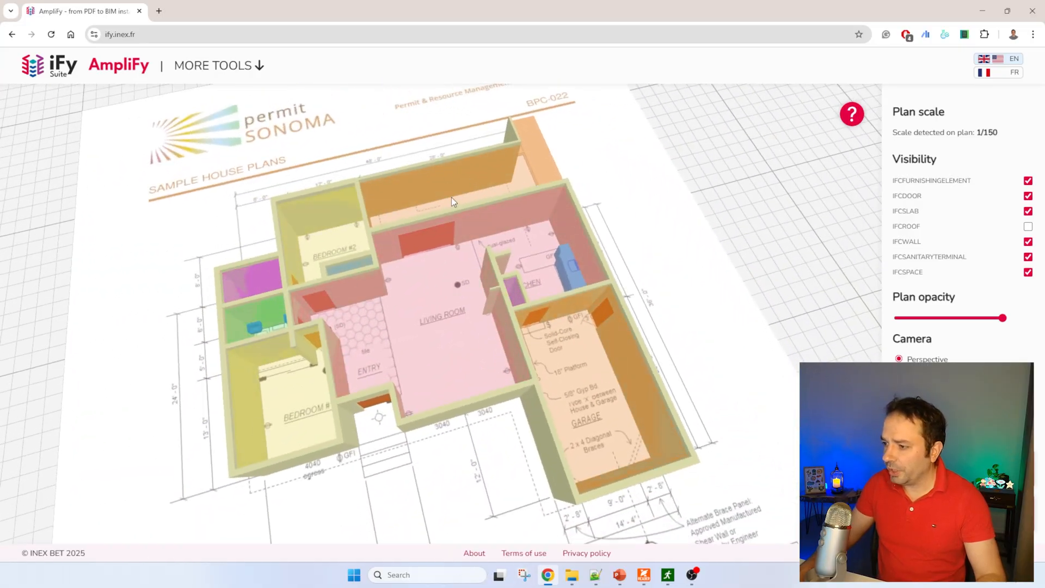
drag(453, 200, 316, 371)
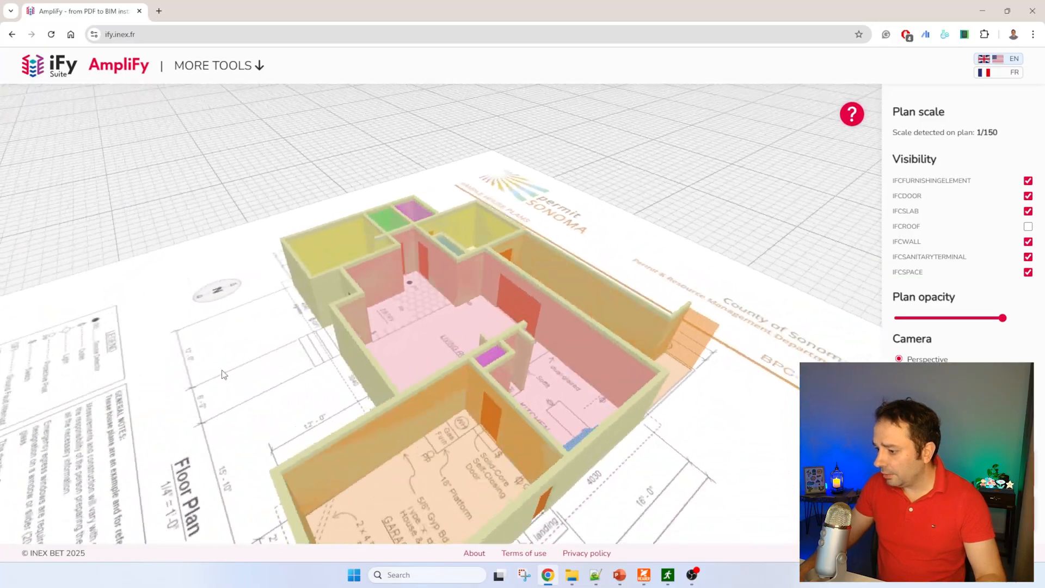
drag(223, 374, 368, 412)
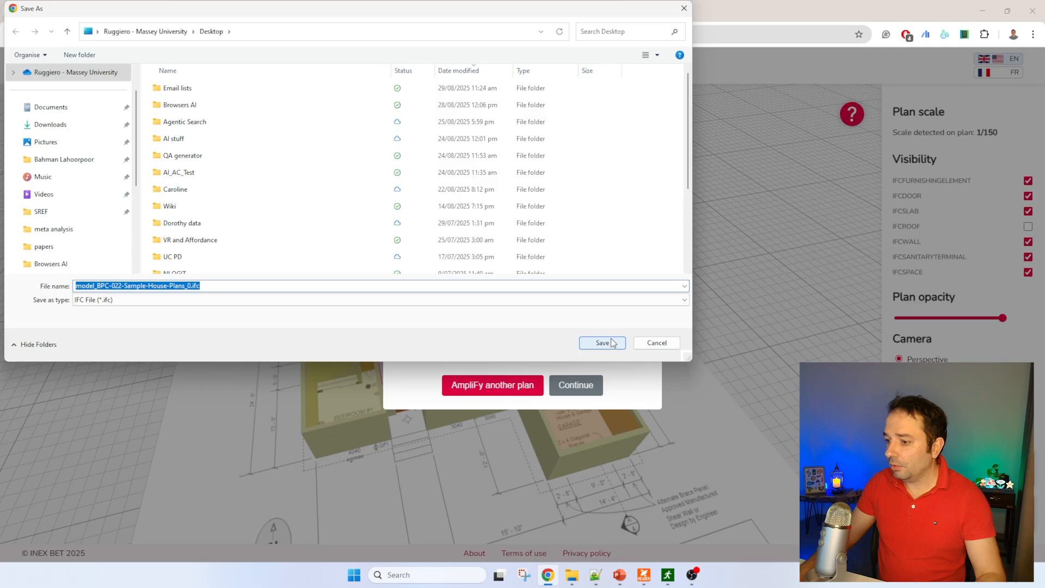
Save the house IFC file to the Desktop and dismiss the success message
click(602, 343)
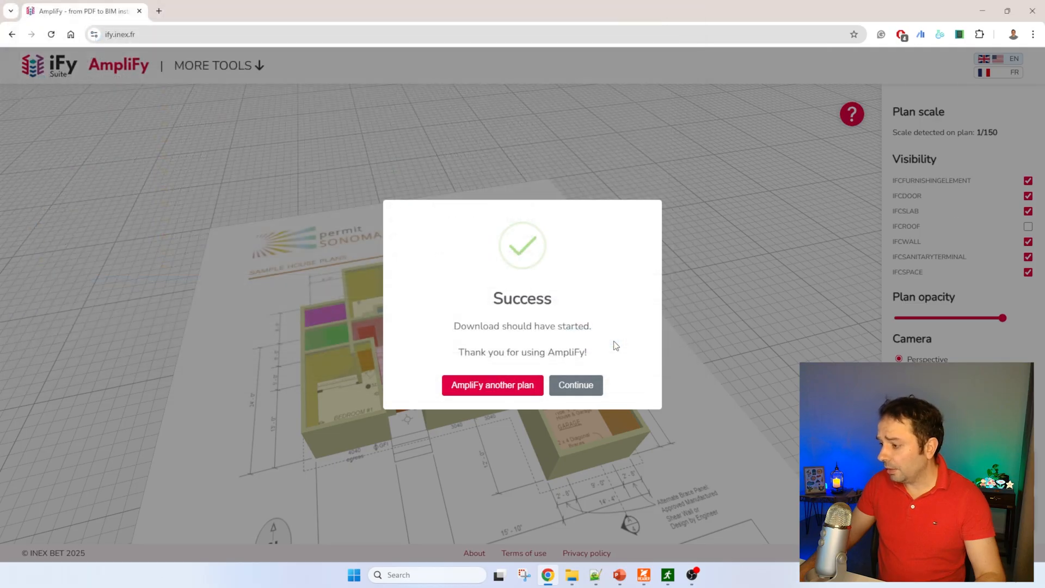
click(994, 34)
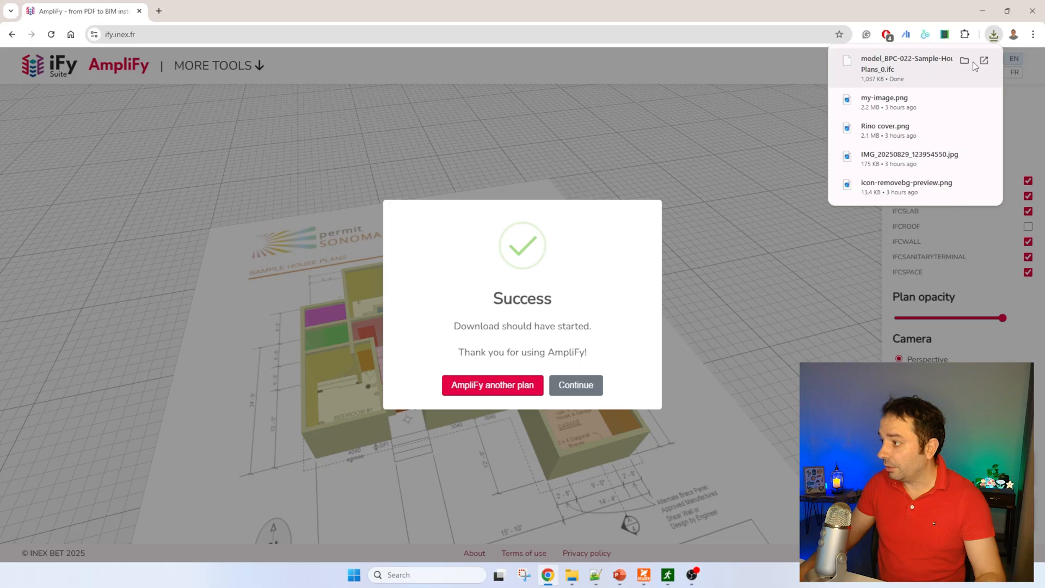
mouse_move(753, 404)
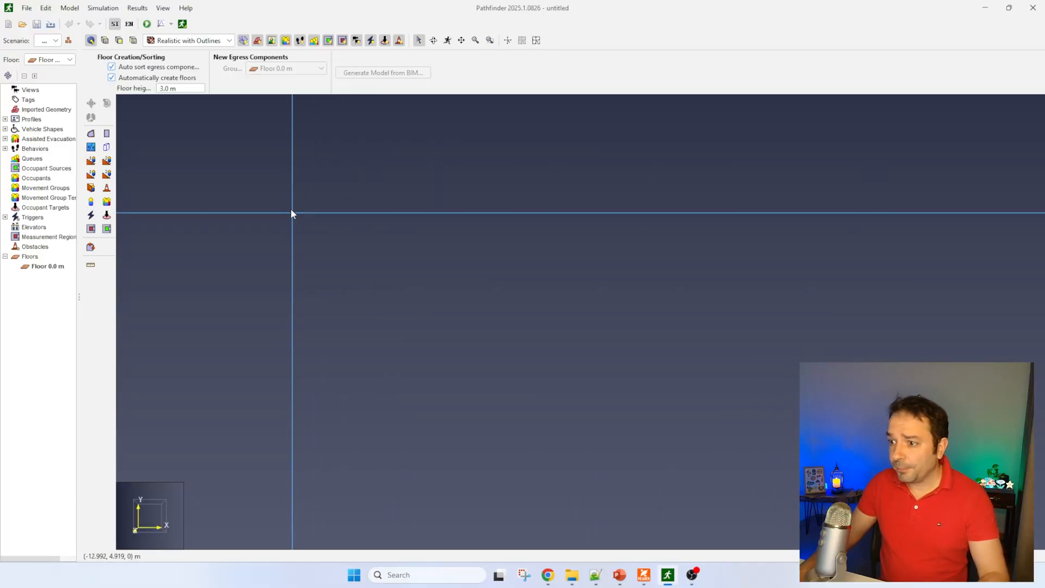
Import the sample house IFC into a new model in millimetres, accepting default lighting and material settings
click(27, 8)
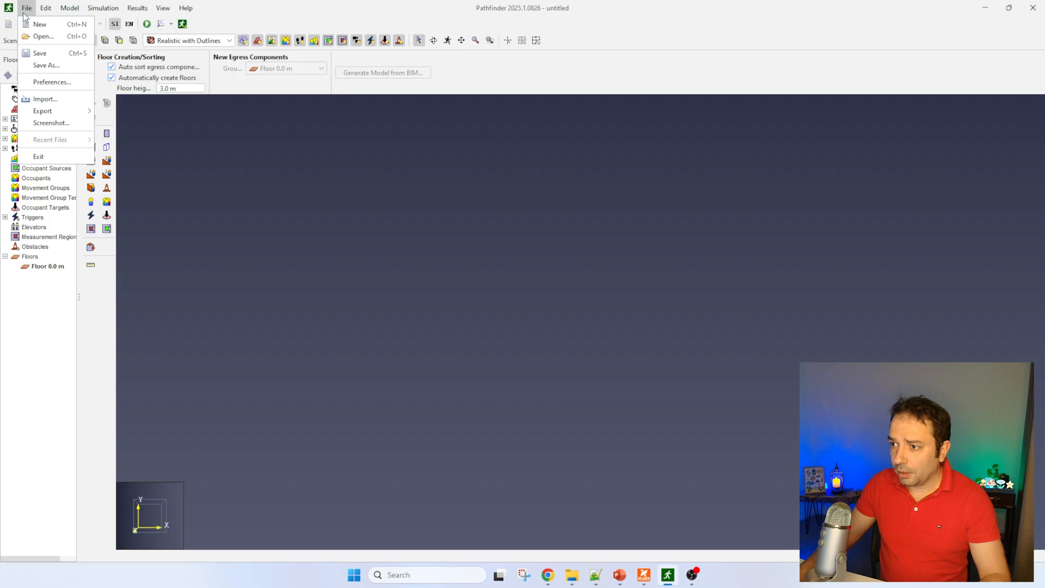
click(44, 37)
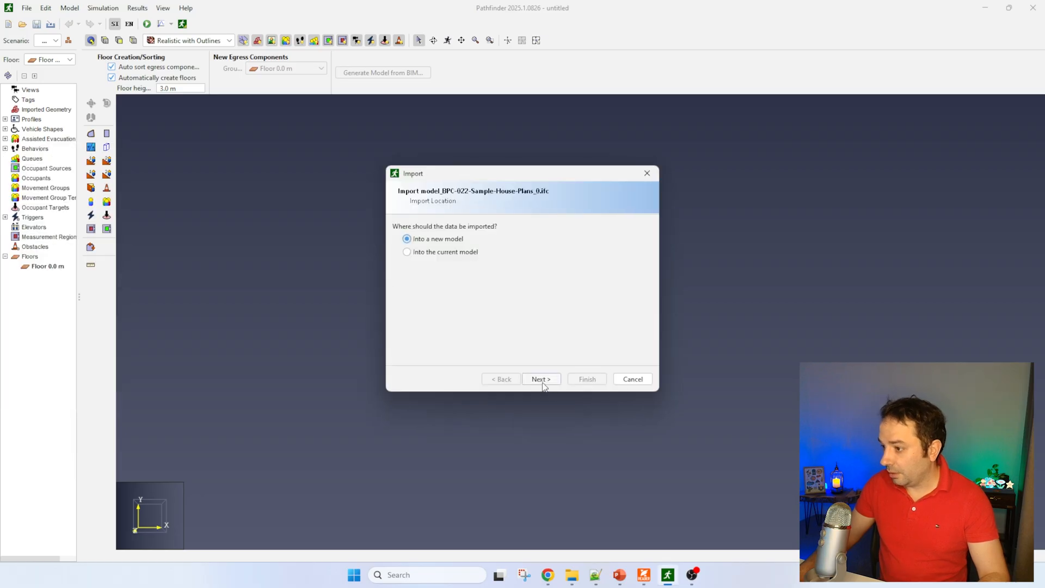
click(541, 379)
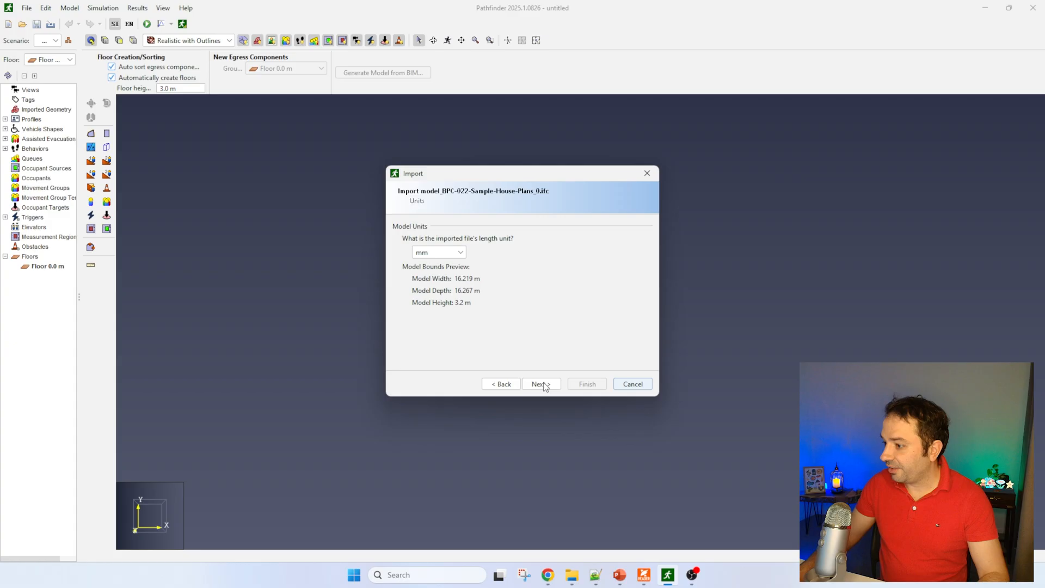
mouse_move(508, 303)
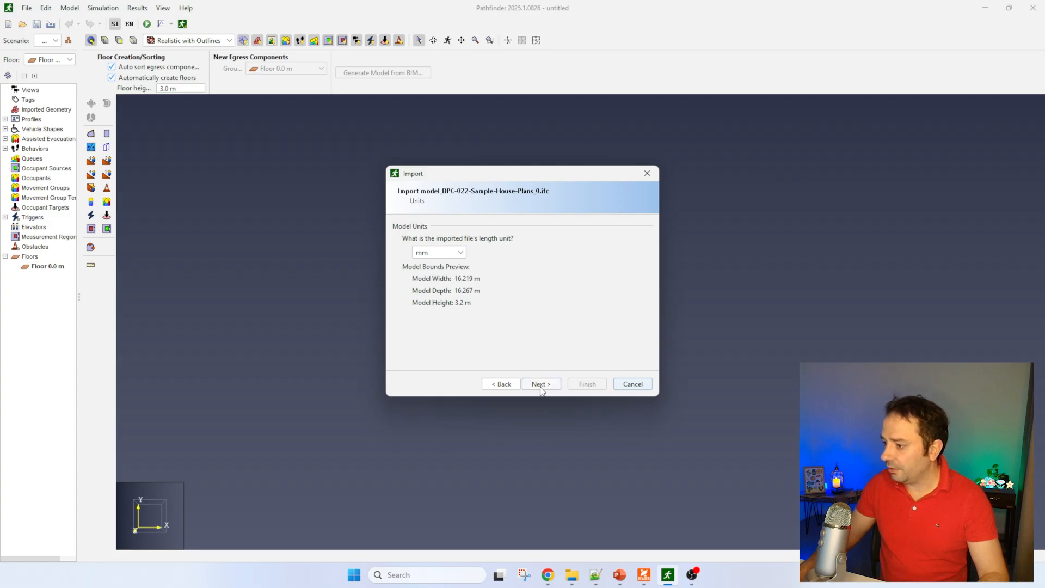
click(459, 252)
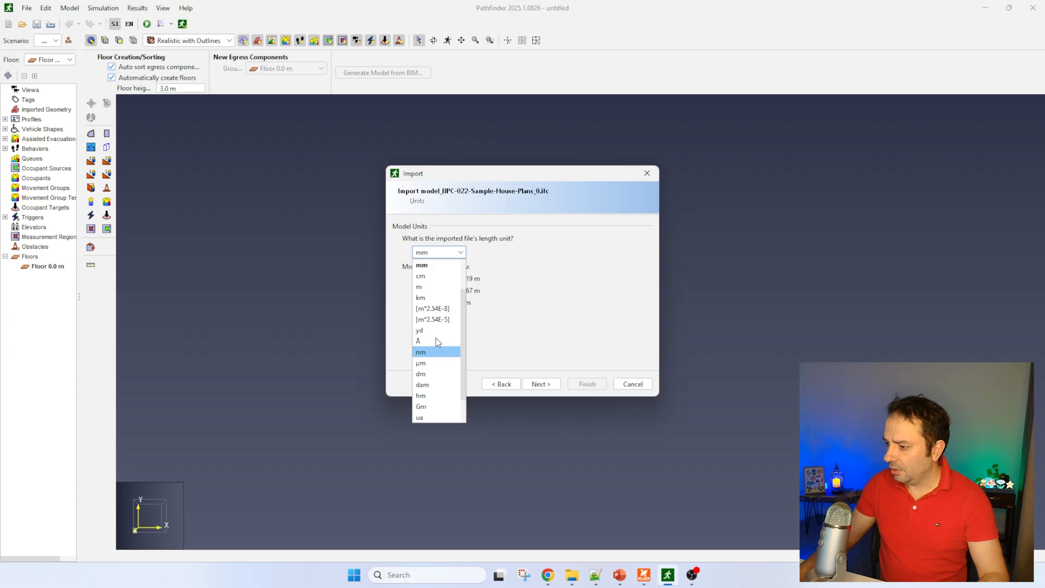
mouse_move(433, 334)
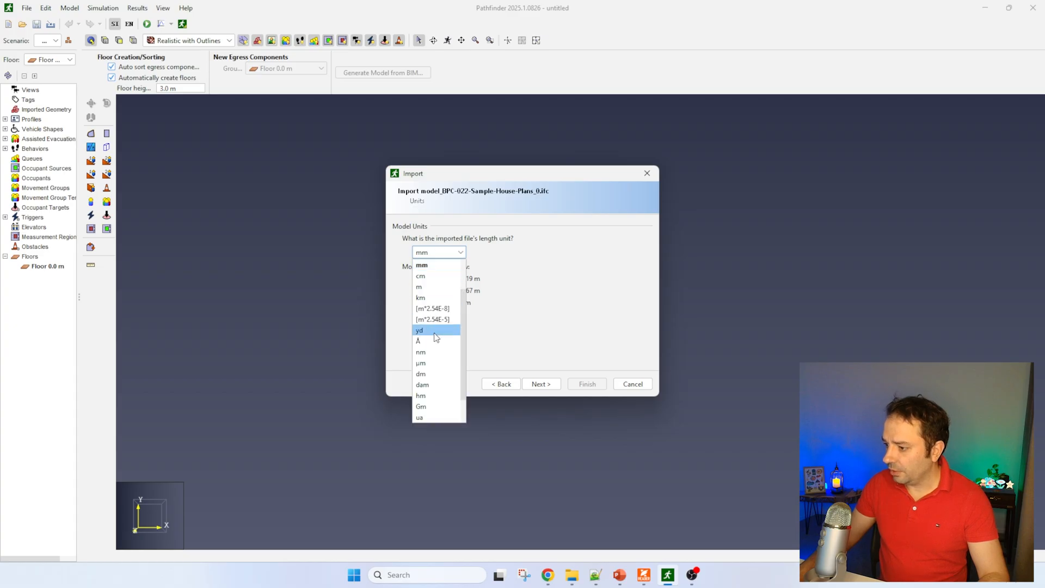
click(422, 265)
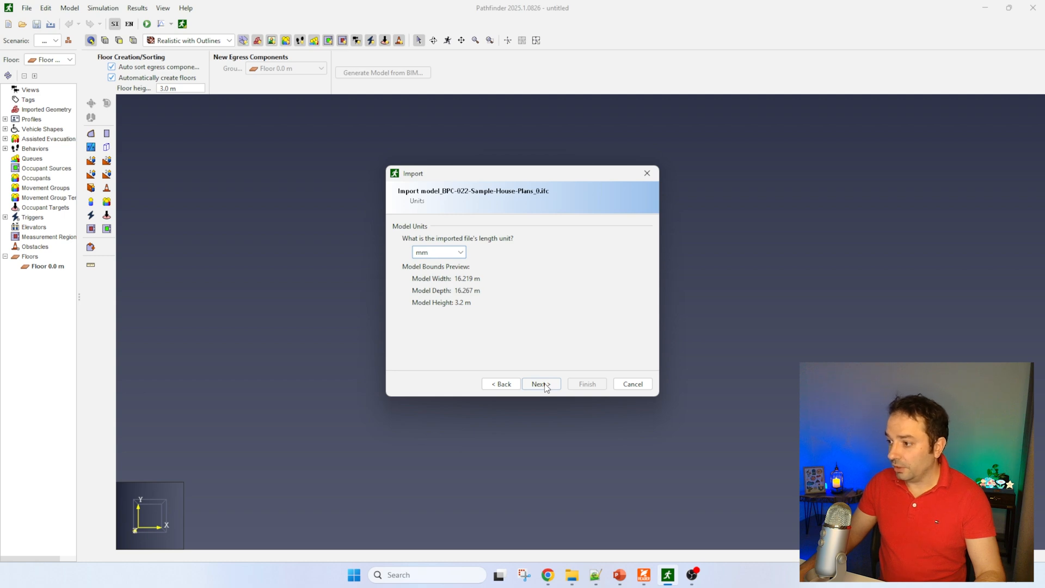
click(541, 383)
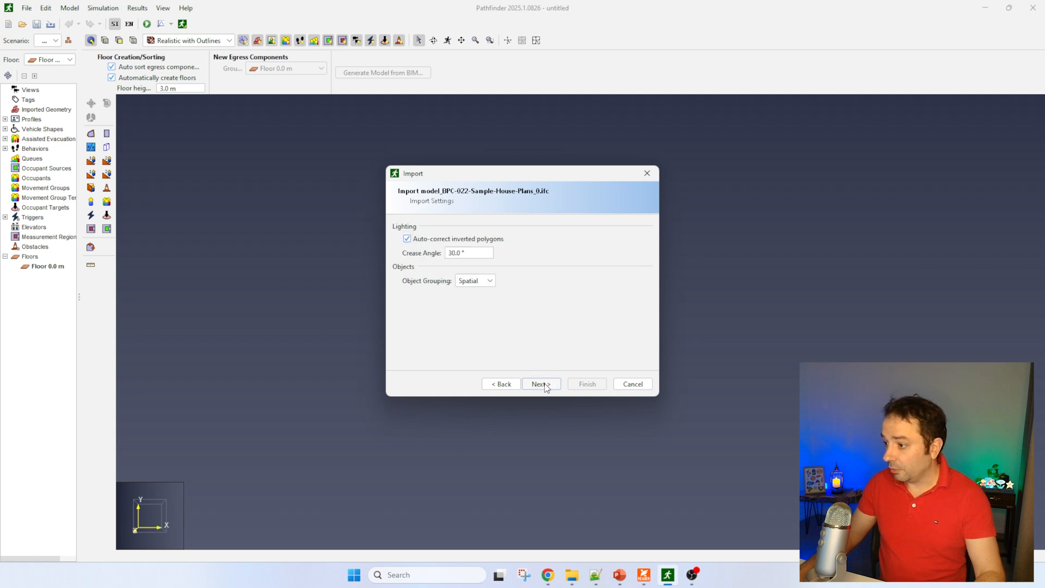
click(540, 383)
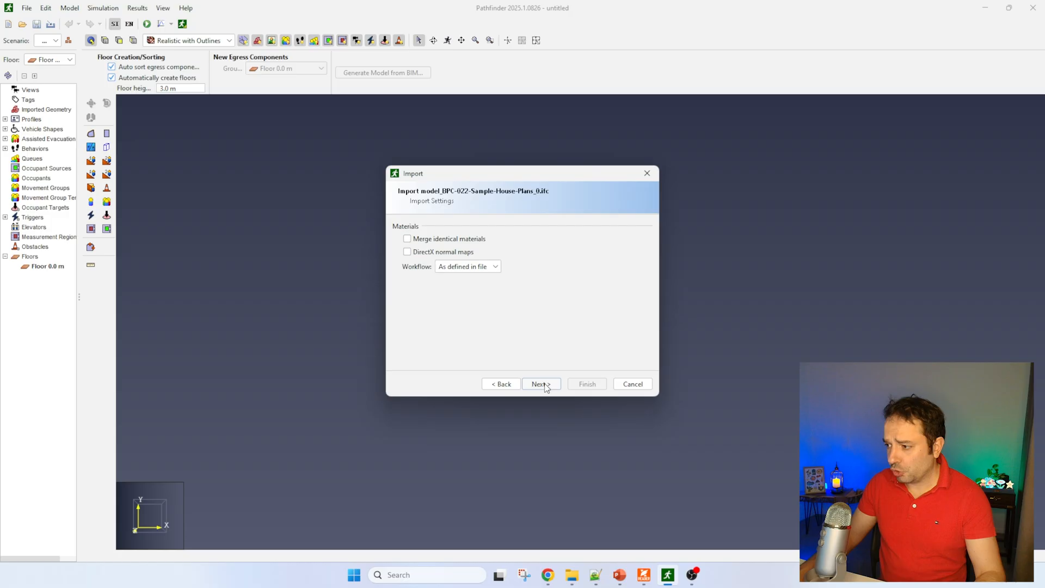
click(541, 384)
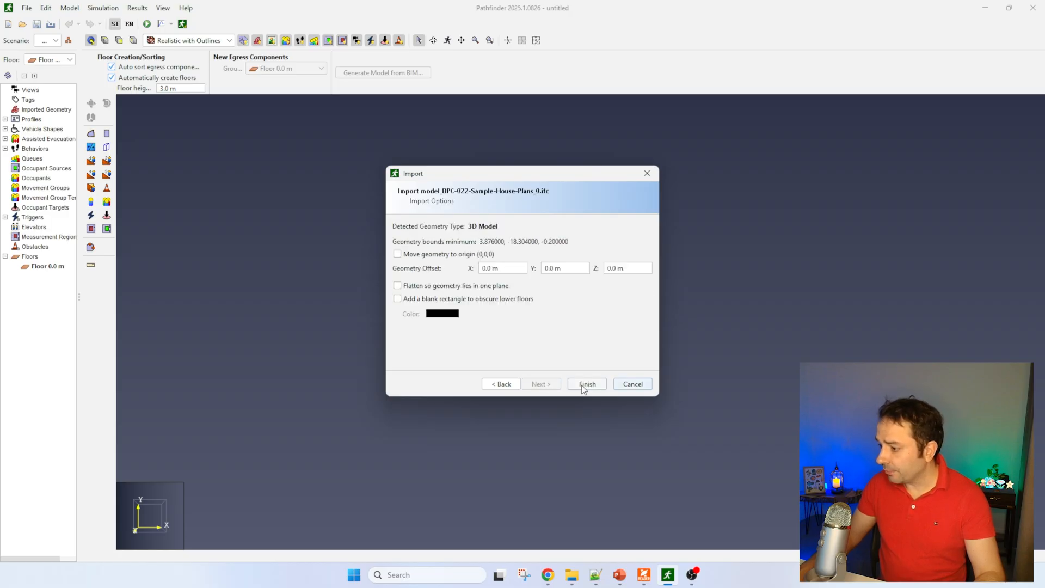
click(586, 384)
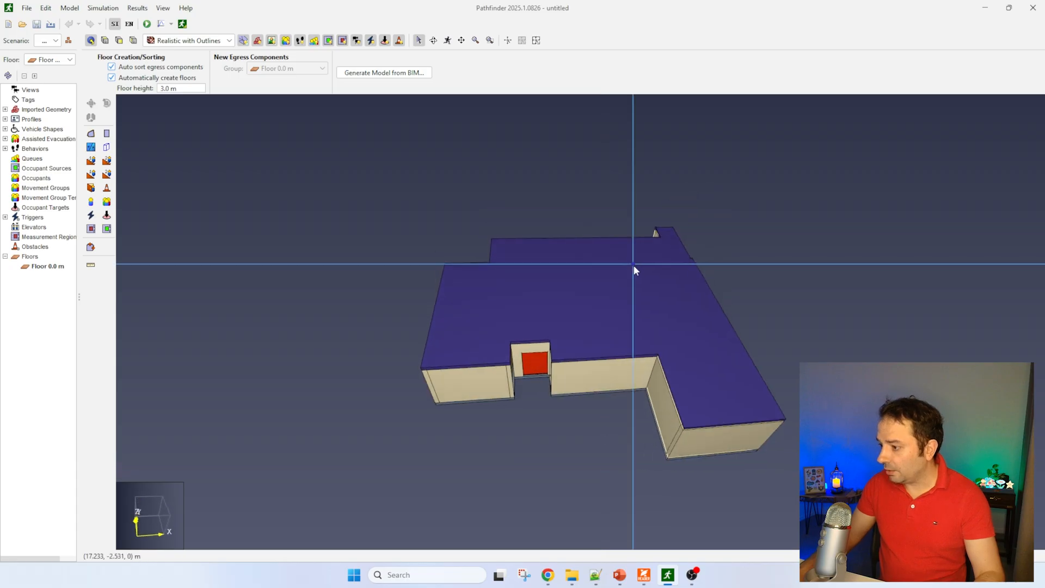
Select and delete the roof covering the imported house
drag(633, 270, 457, 425)
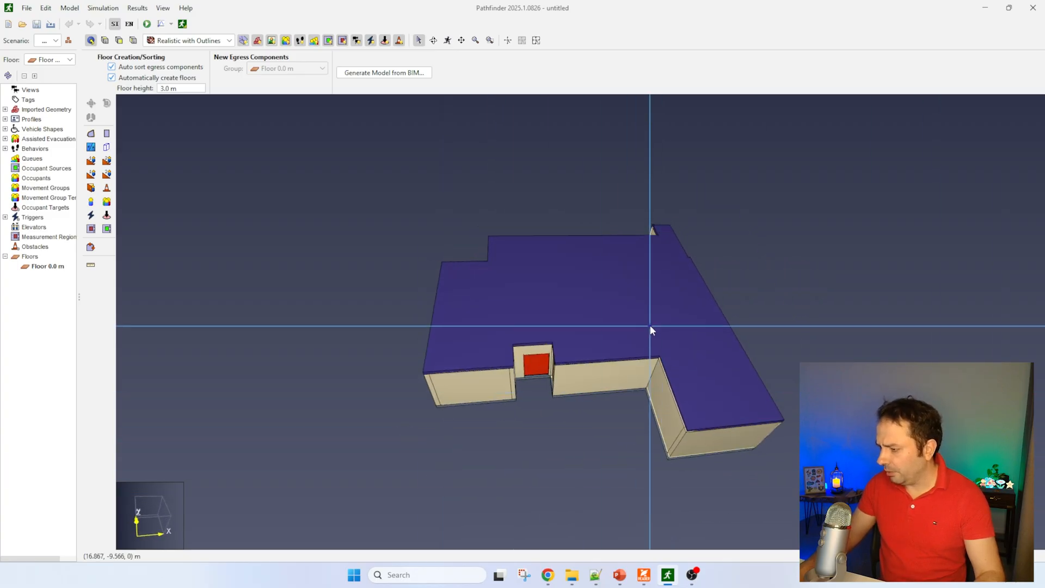
key(Delete)
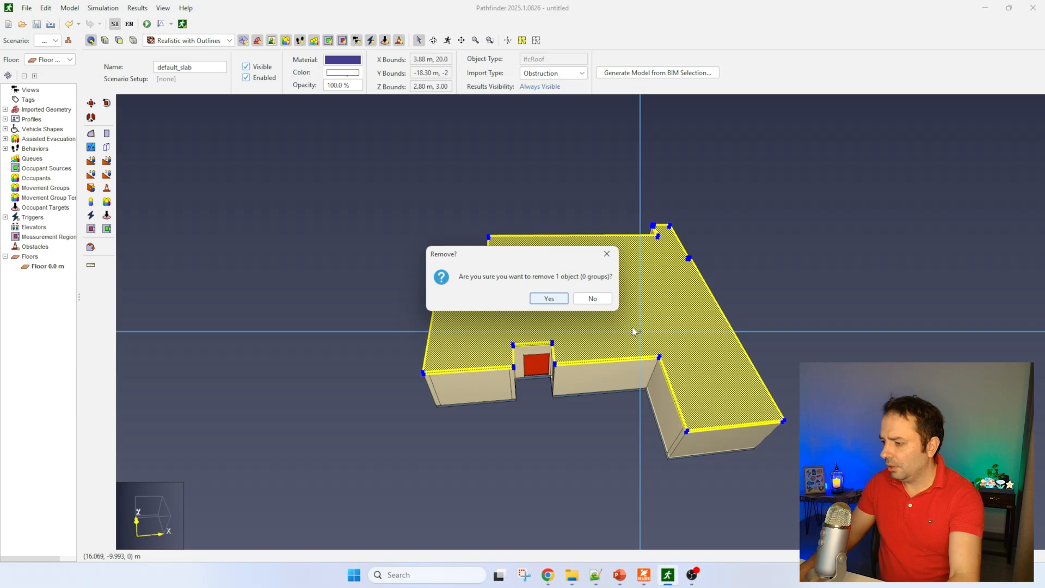
click(548, 298)
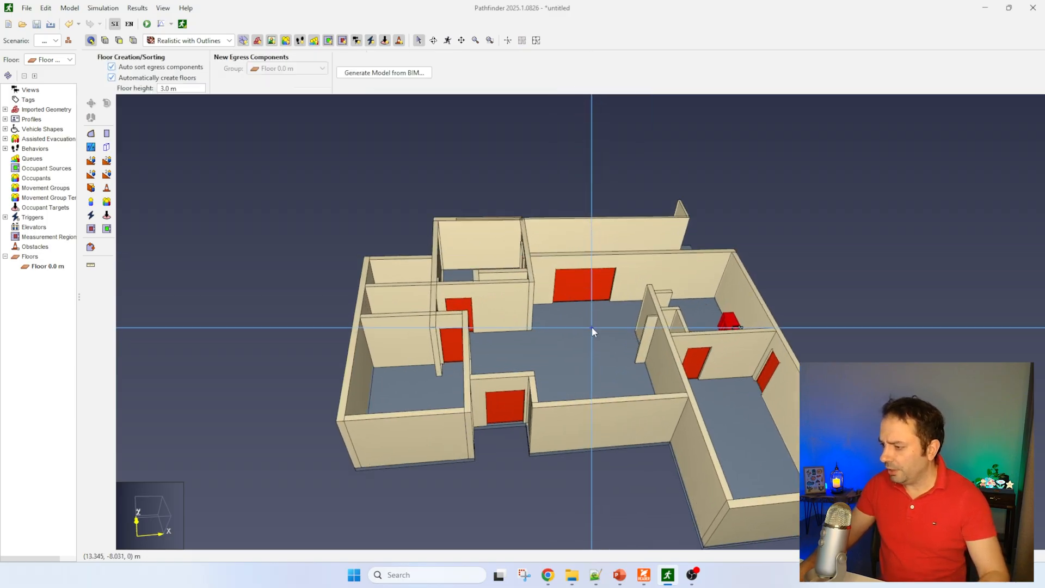
Delete the long back wall and its small leftover wall piece
click(409, 445)
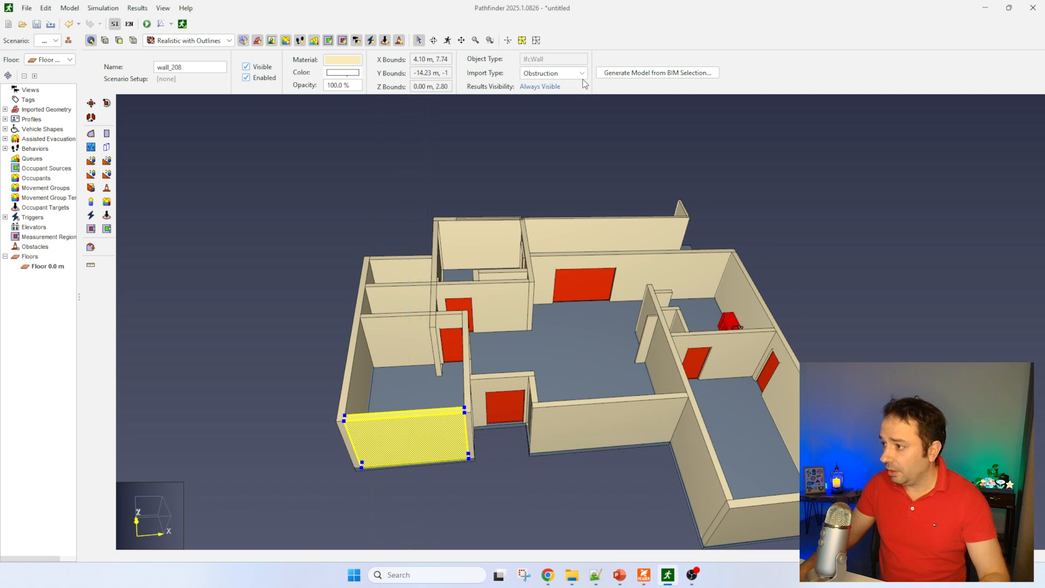
mouse_move(599, 377)
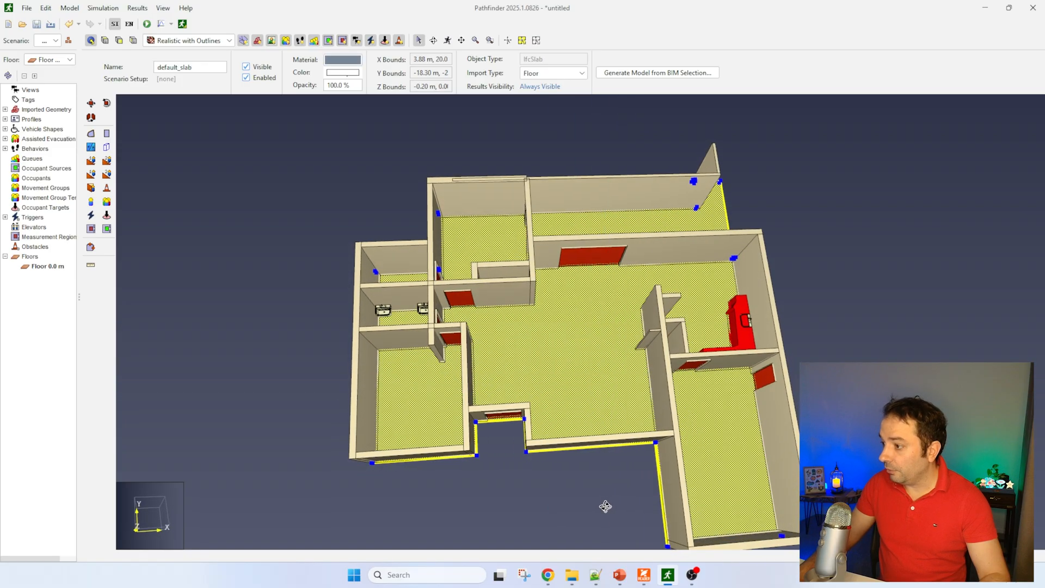
mouse_move(537, 77)
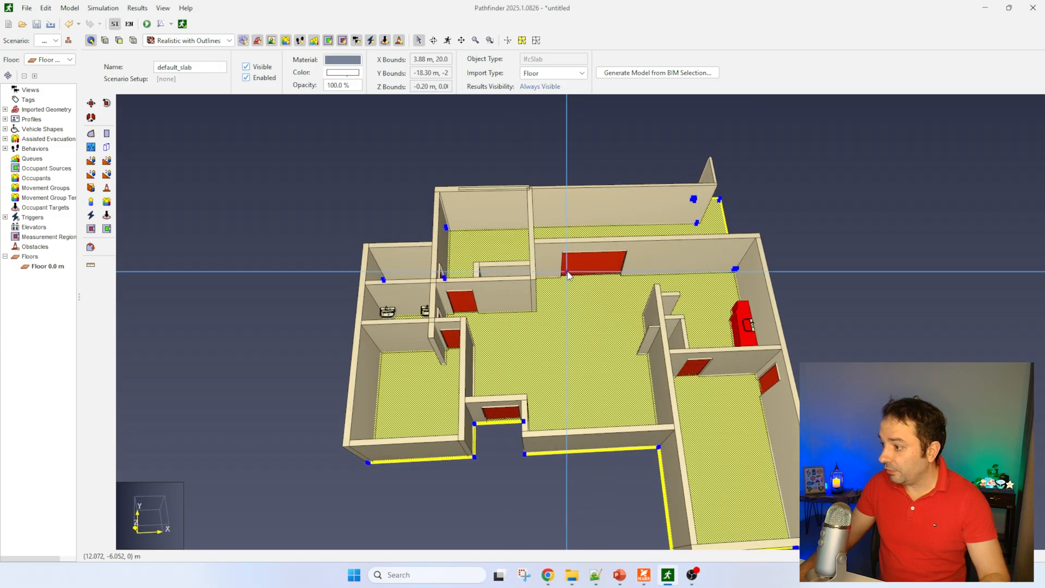
click(591, 268)
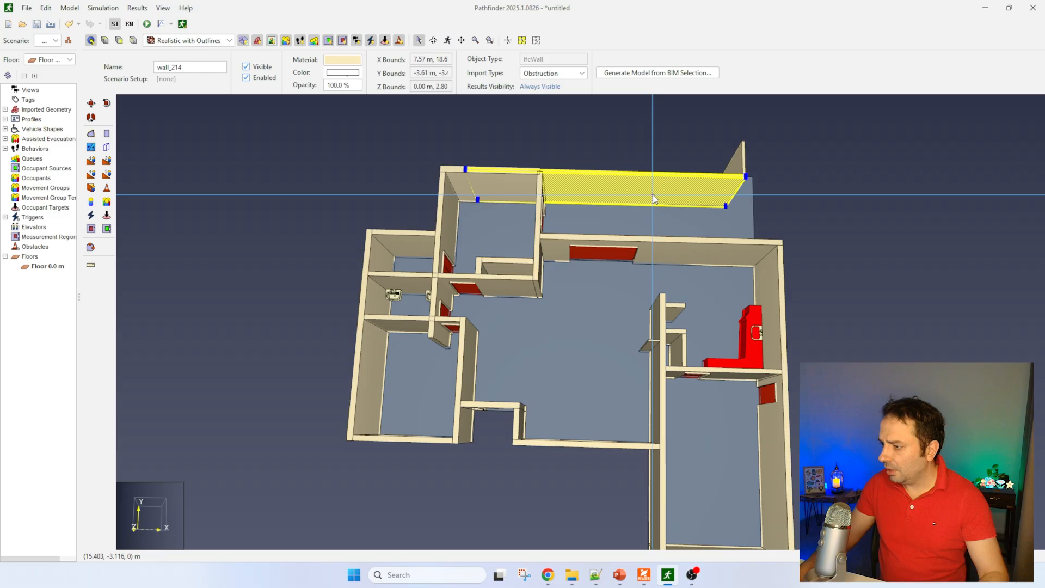
mouse_move(677, 205)
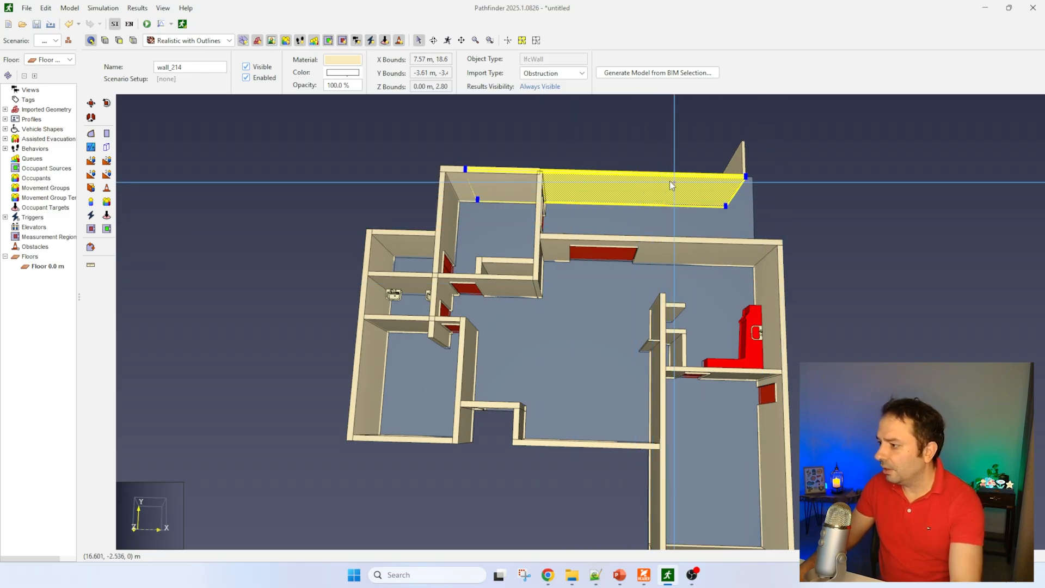
key(Delete)
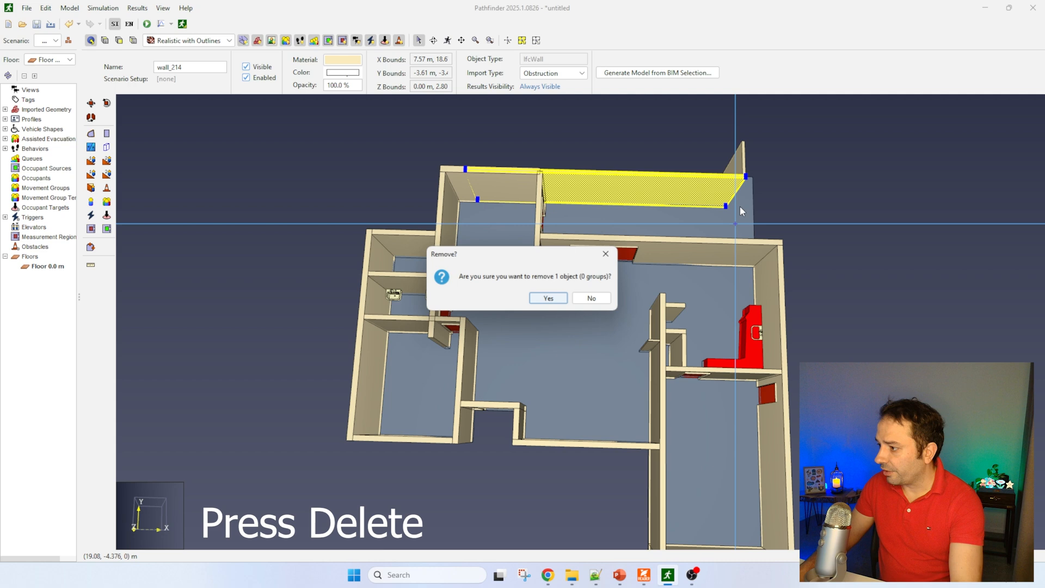
click(548, 298)
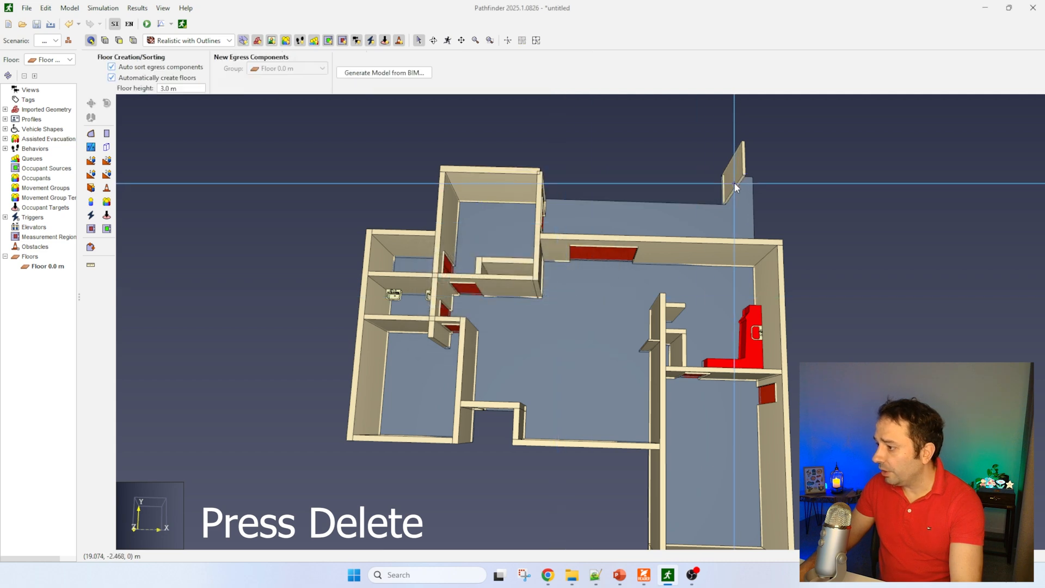
key(Delete)
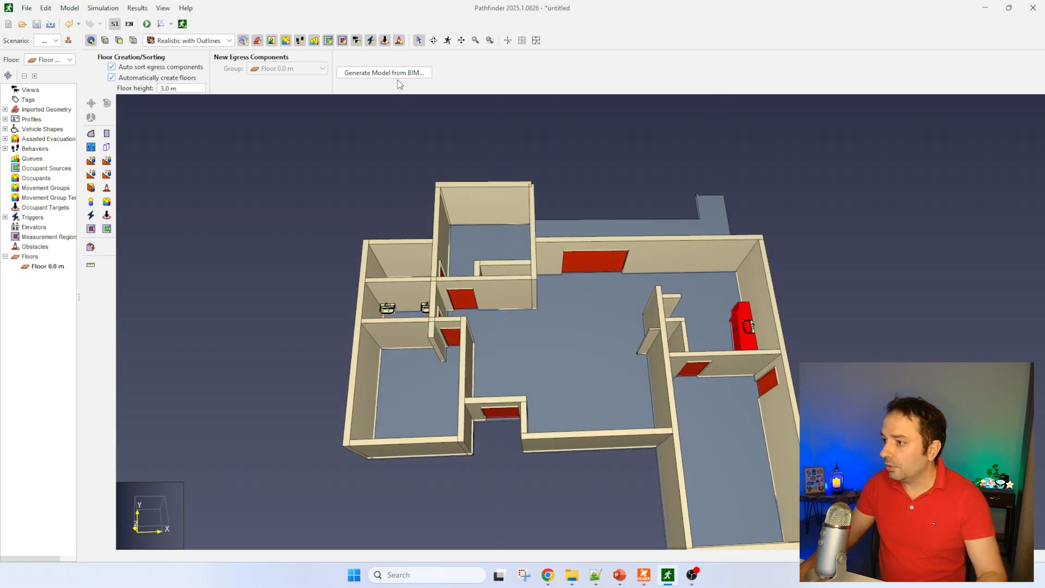
mouse_move(398, 83)
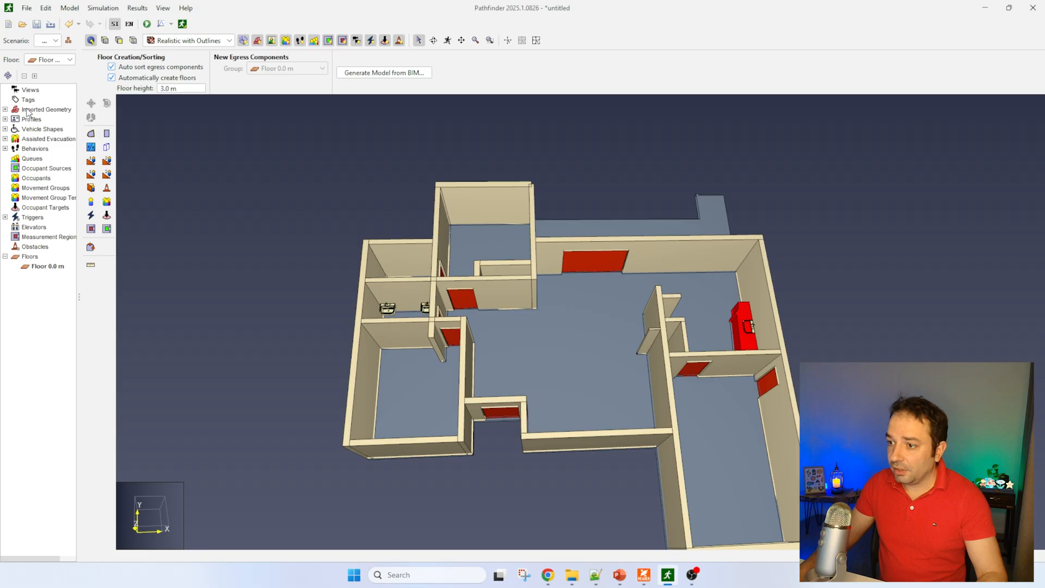
Select Imported Geometry and run Generate Model from BIM Selection with default settings
click(46, 109)
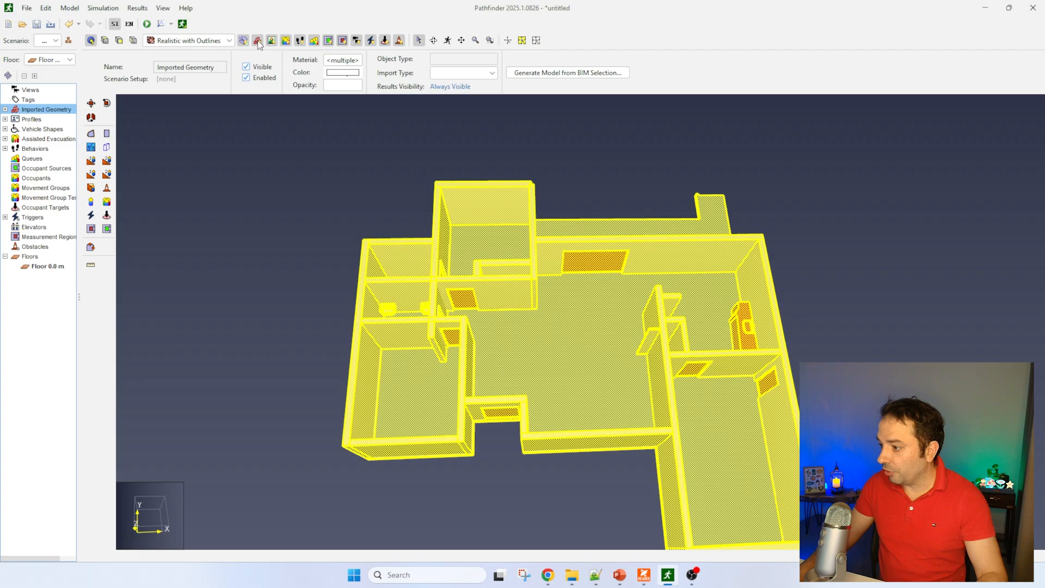
click(257, 40)
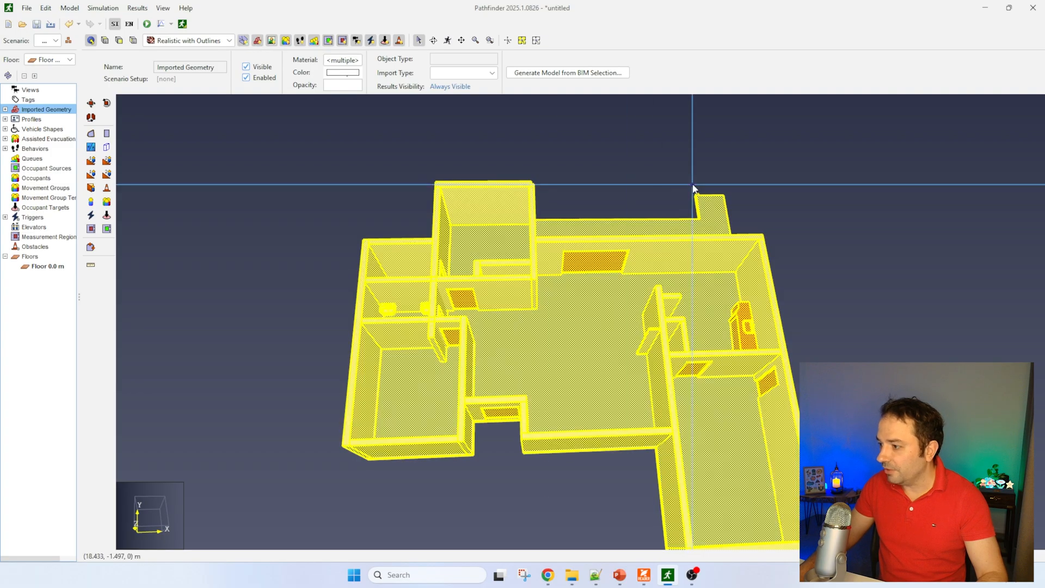
mouse_move(581, 78)
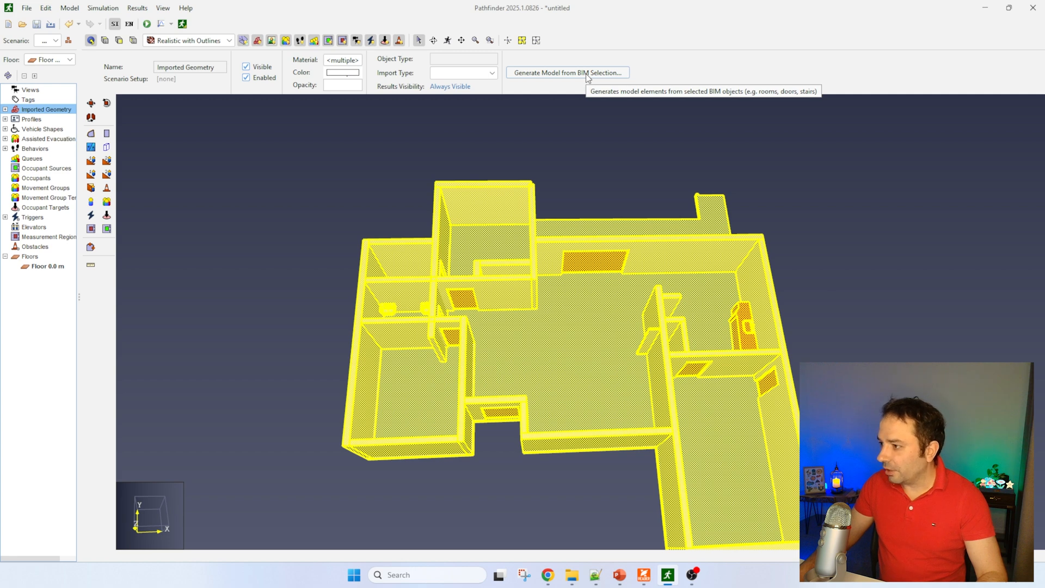
click(567, 73)
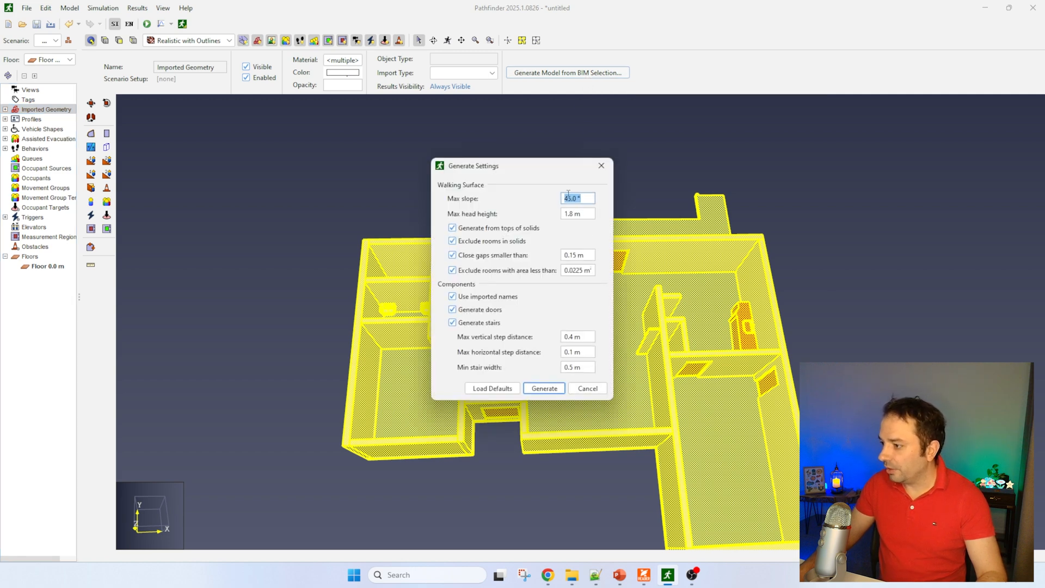
mouse_move(554, 239)
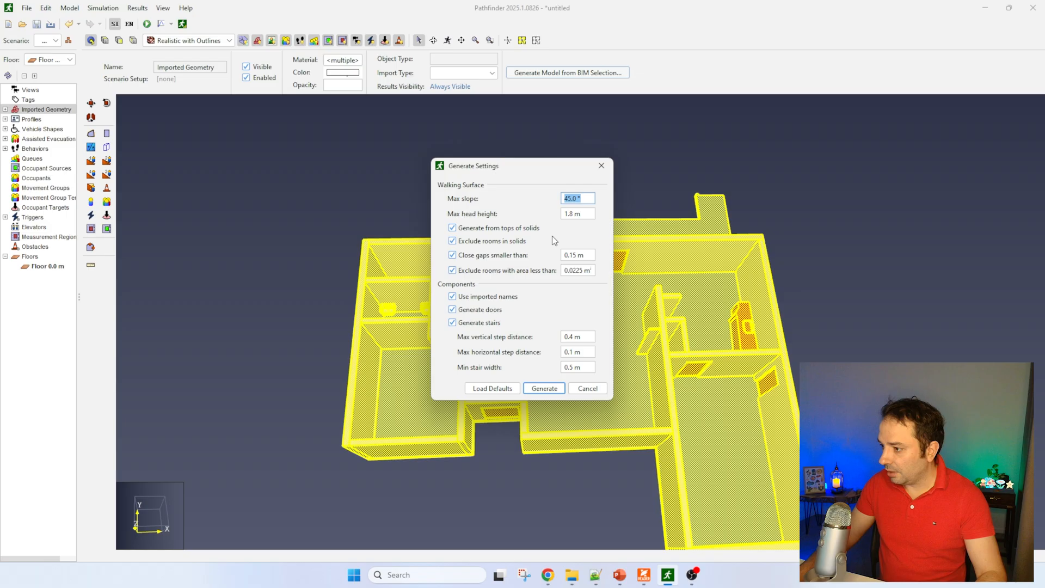
mouse_move(585, 347)
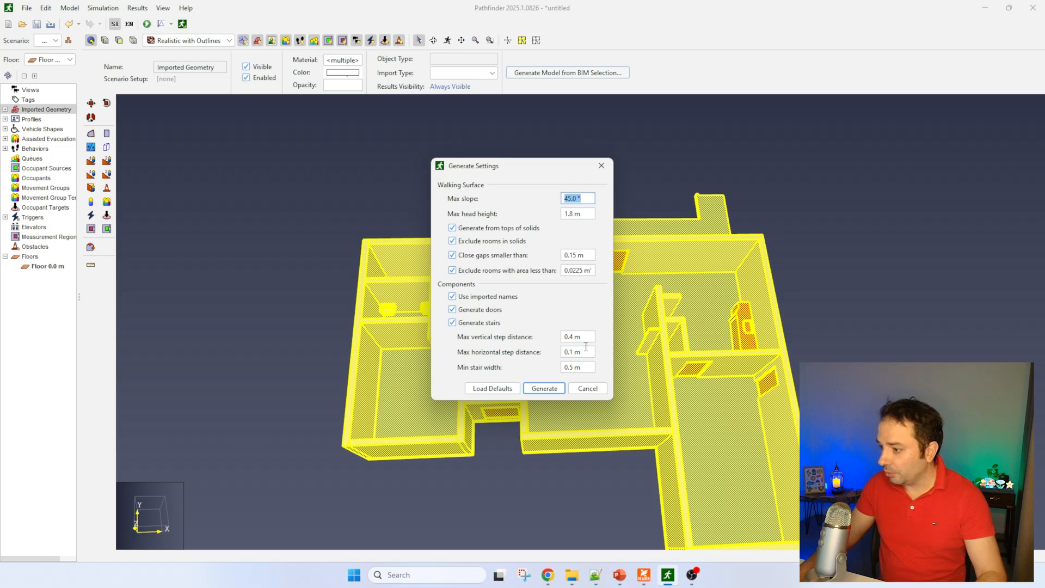
mouse_move(577, 380)
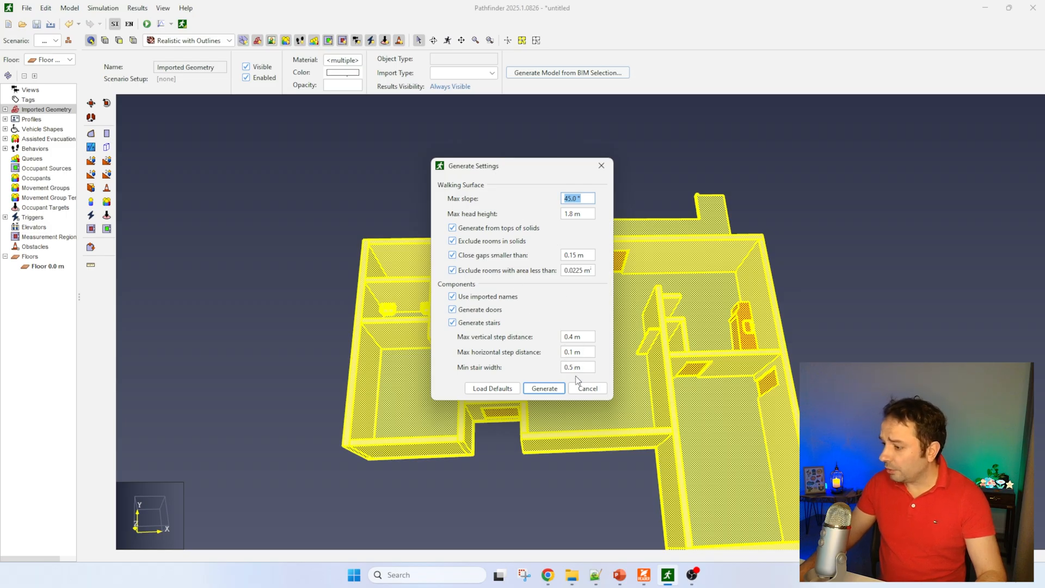
mouse_move(527, 378)
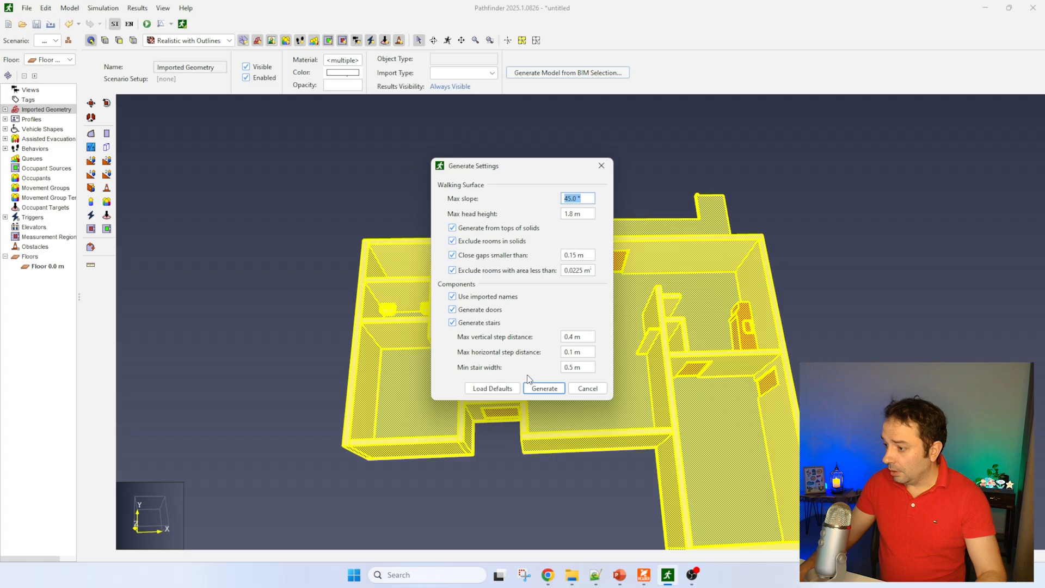
mouse_move(596, 289)
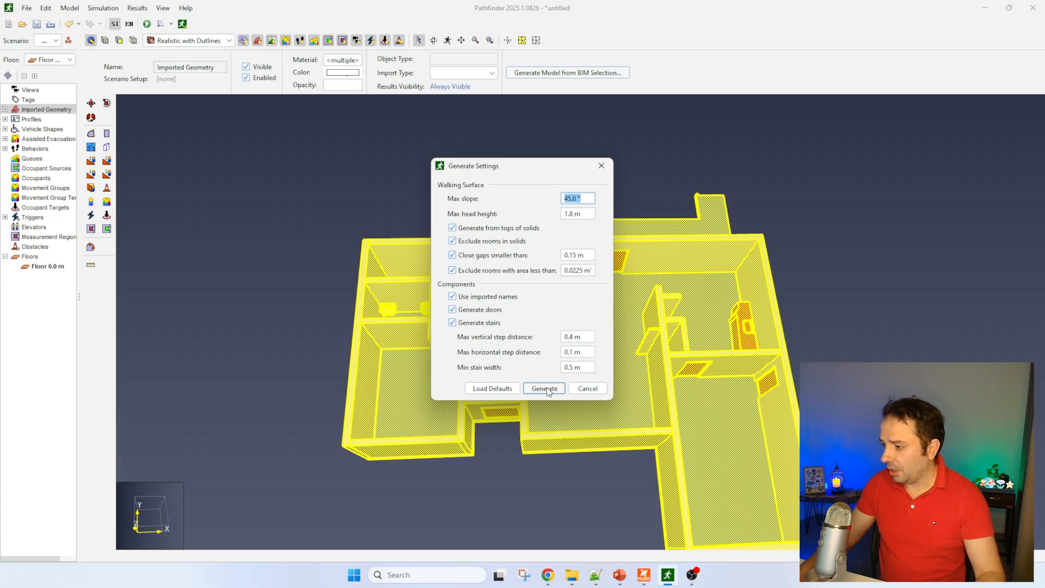
click(543, 388)
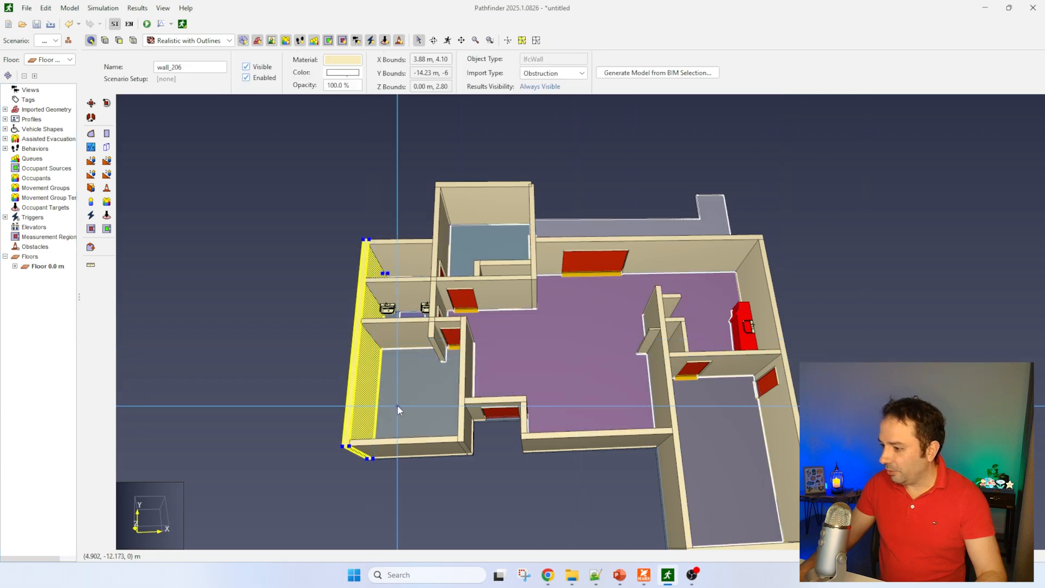
Inspect a generated room, then hide Imported Geometry in the navigation tree
click(746, 456)
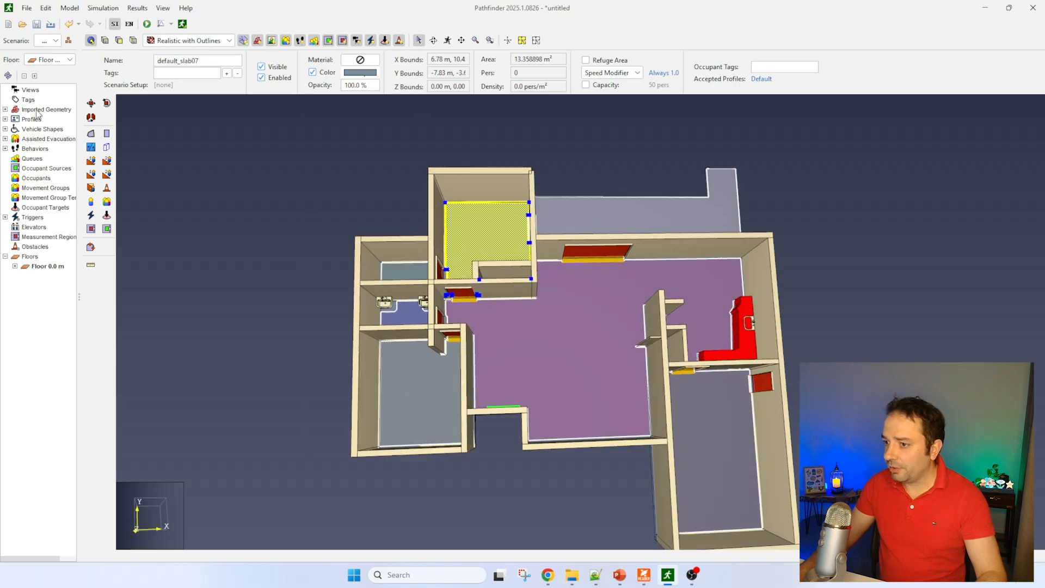
click(46, 110)
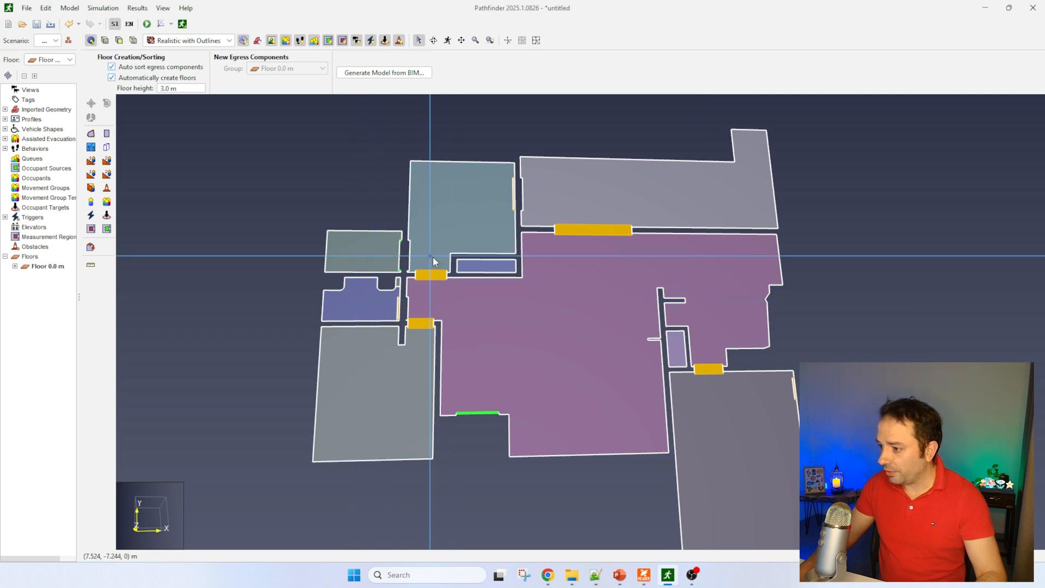
Zoom in, add a door from the upper-left room to the corridor, and delete opening_7
drag(433, 261, 166, 264)
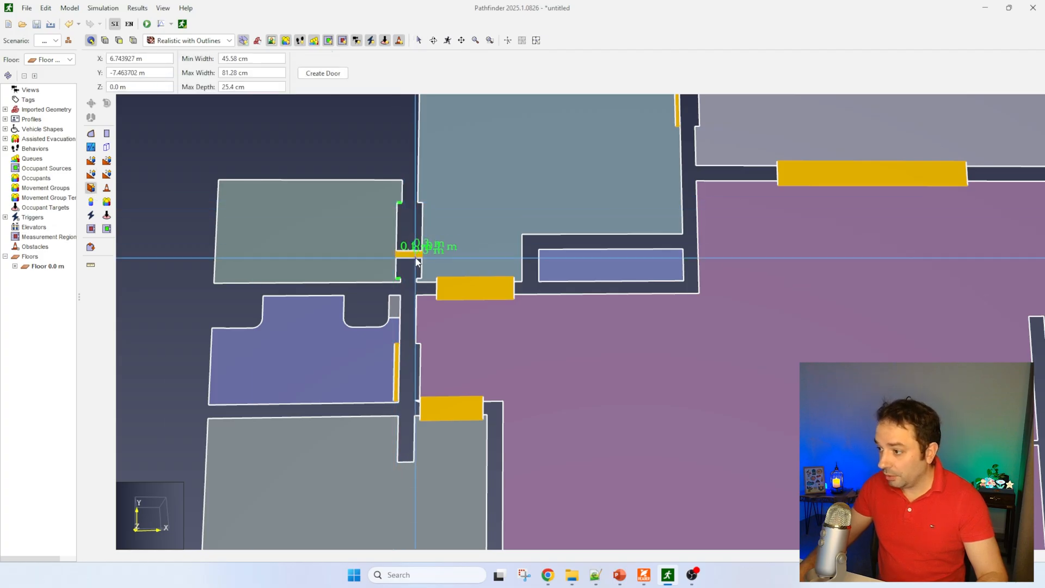
click(322, 73)
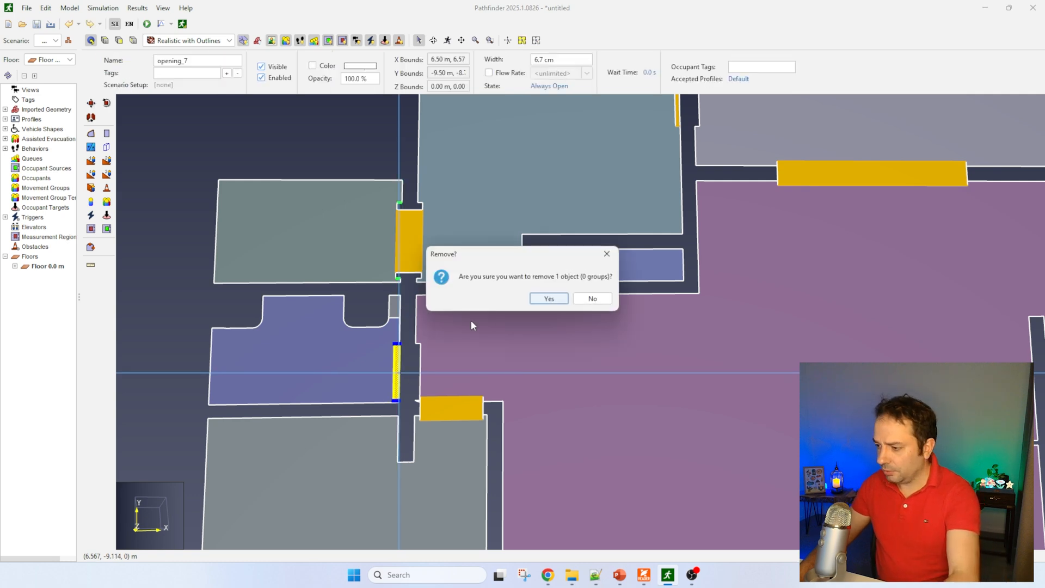
click(548, 299)
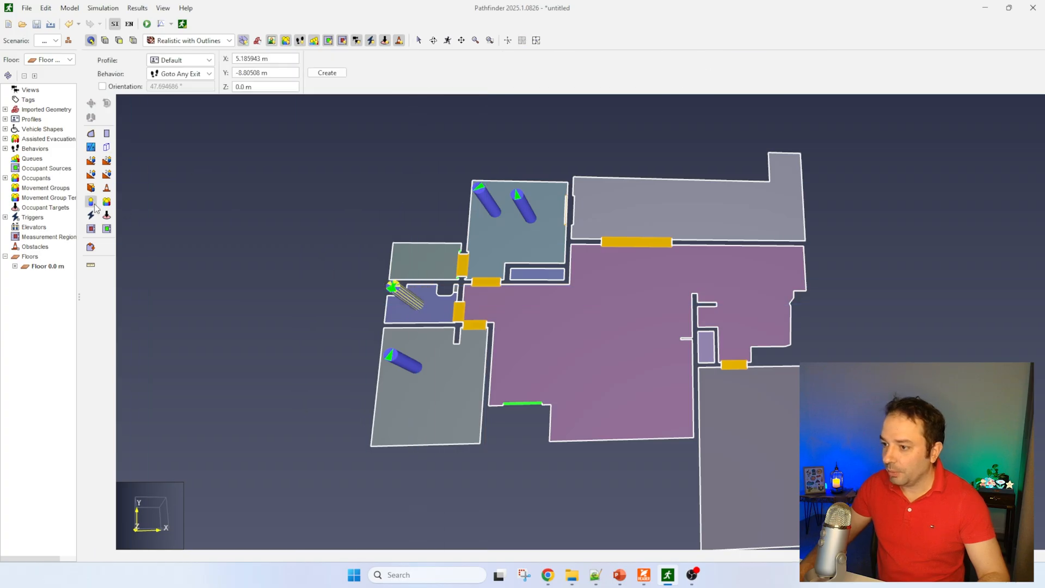
Place another occupant in one of the house's rooms
click(414, 258)
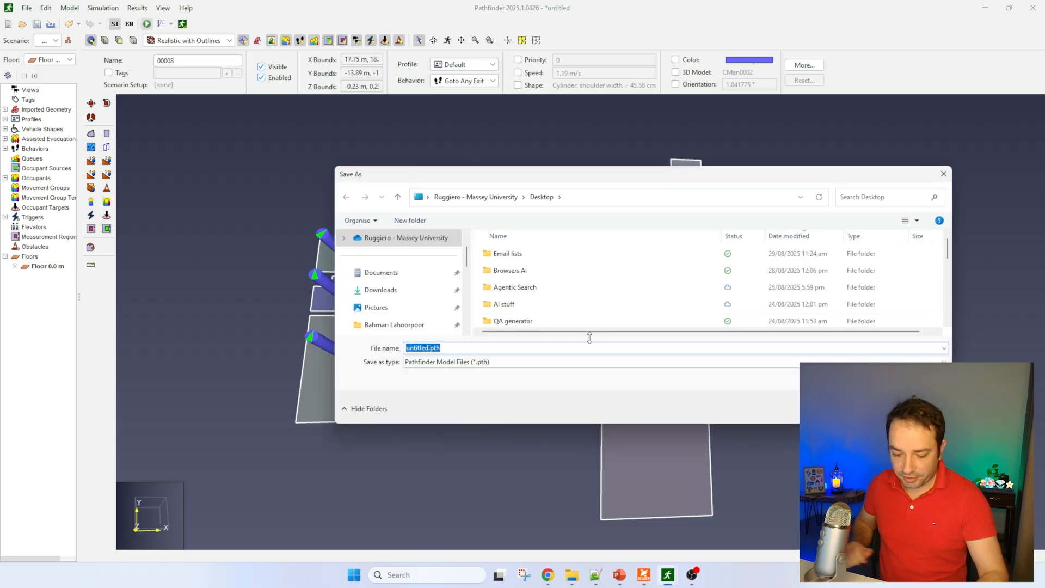
Save the model as 'Test 1', run the evacuation, and open the simulation results
text(Tes)
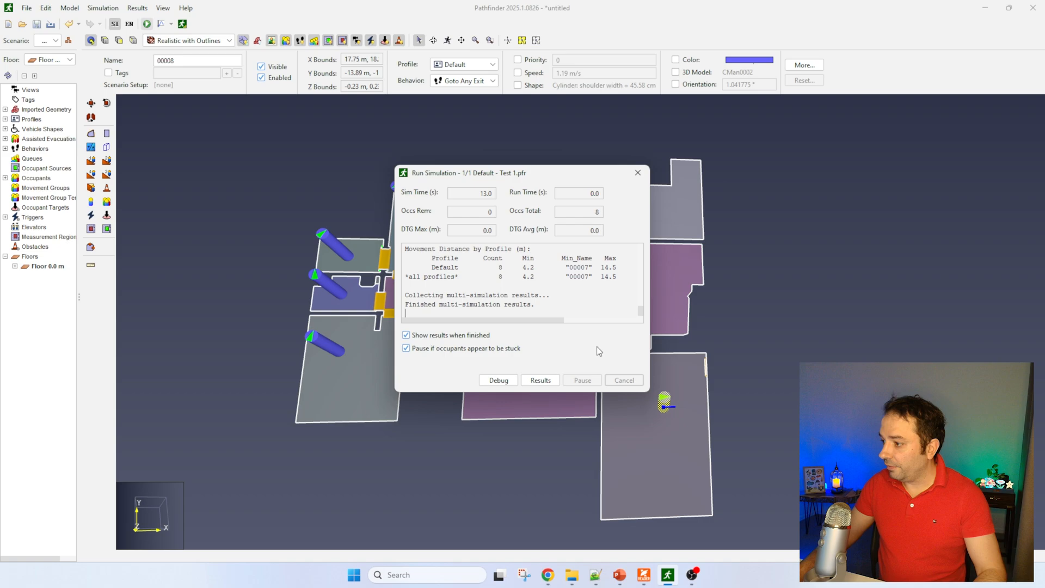
click(540, 380)
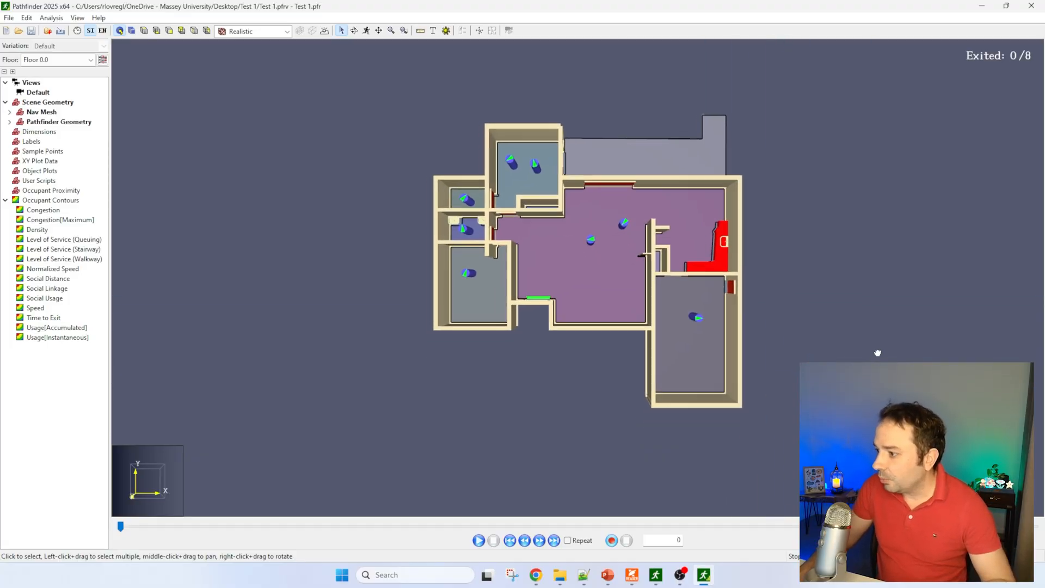
Tilt the results view into 3D, play the evacuation, then close the Run Simulation window
drag(877, 352, 505, 357)
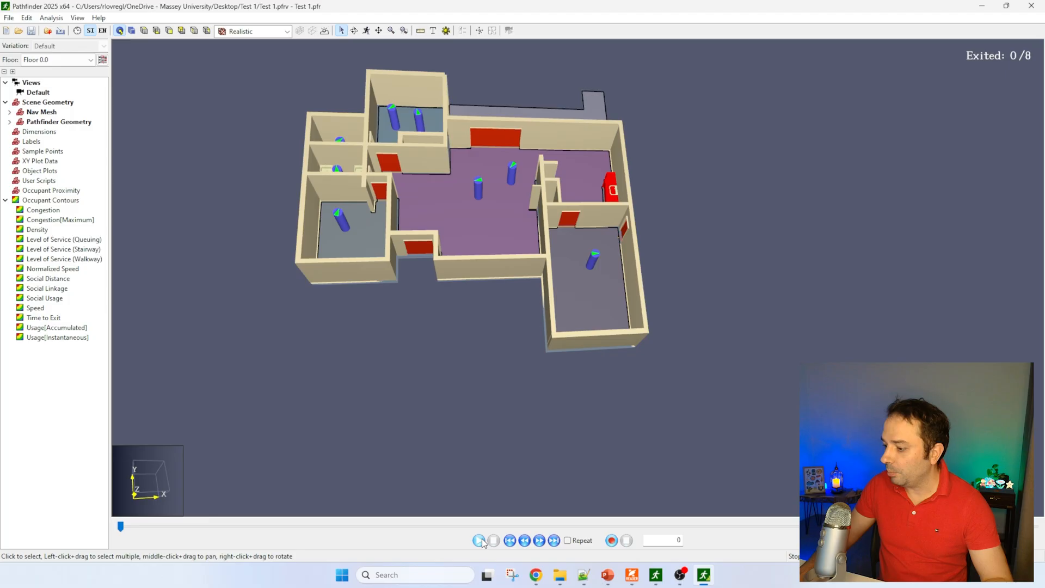
click(479, 540)
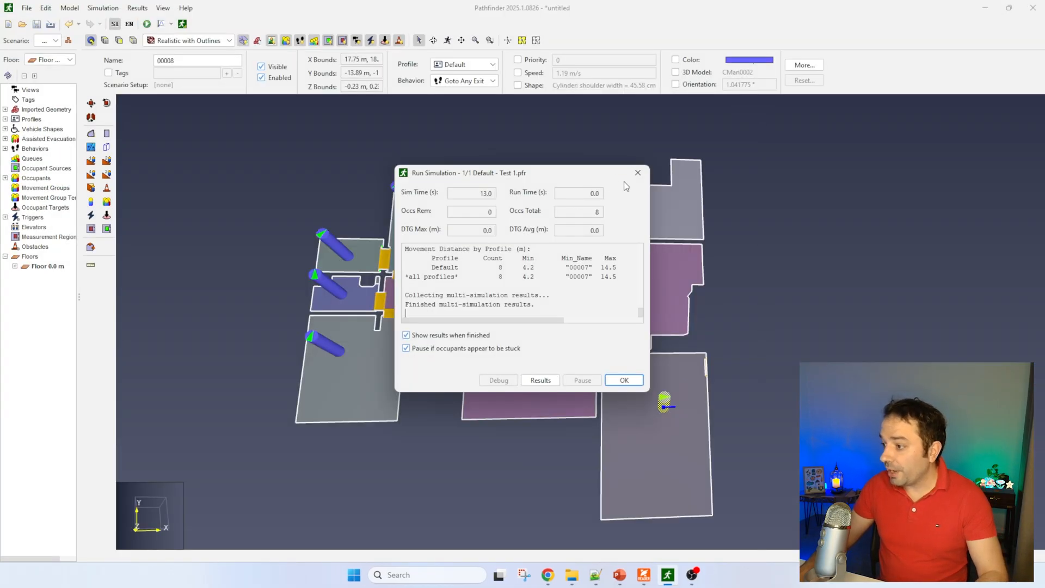
click(623, 380)
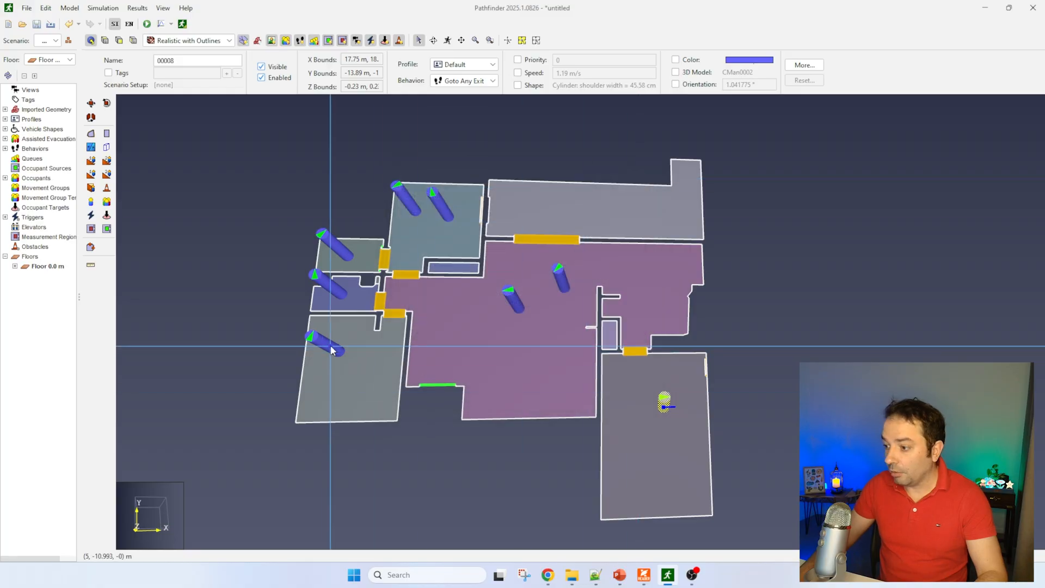